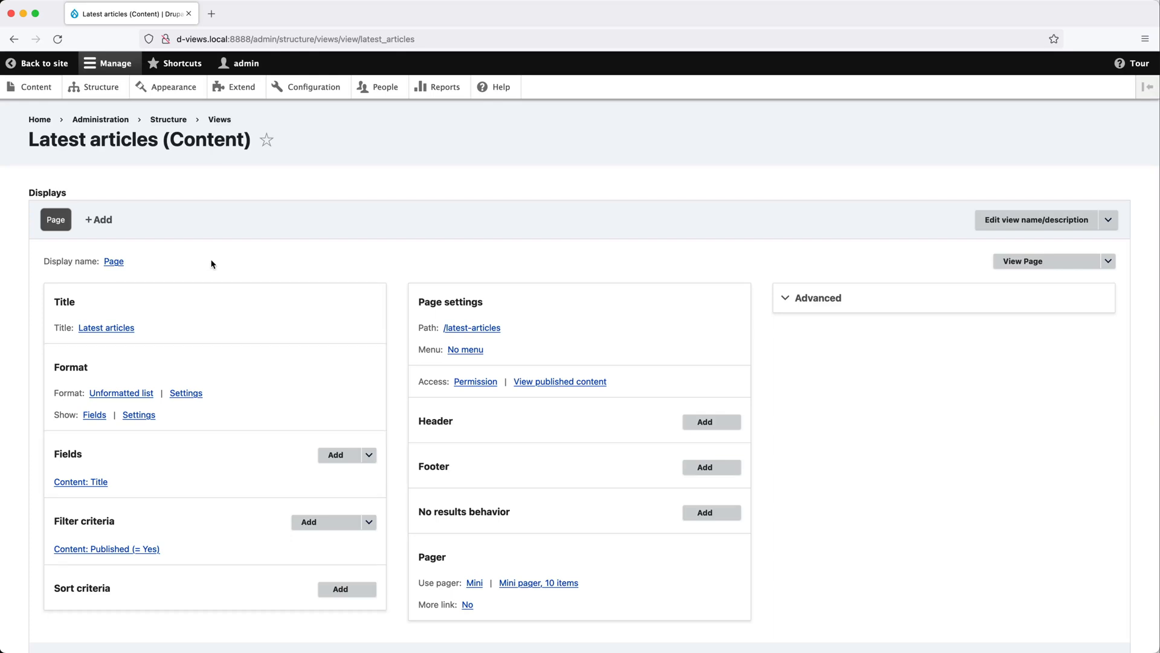
Open the Format style options for the Latest articles Page display
left_click(121, 392)
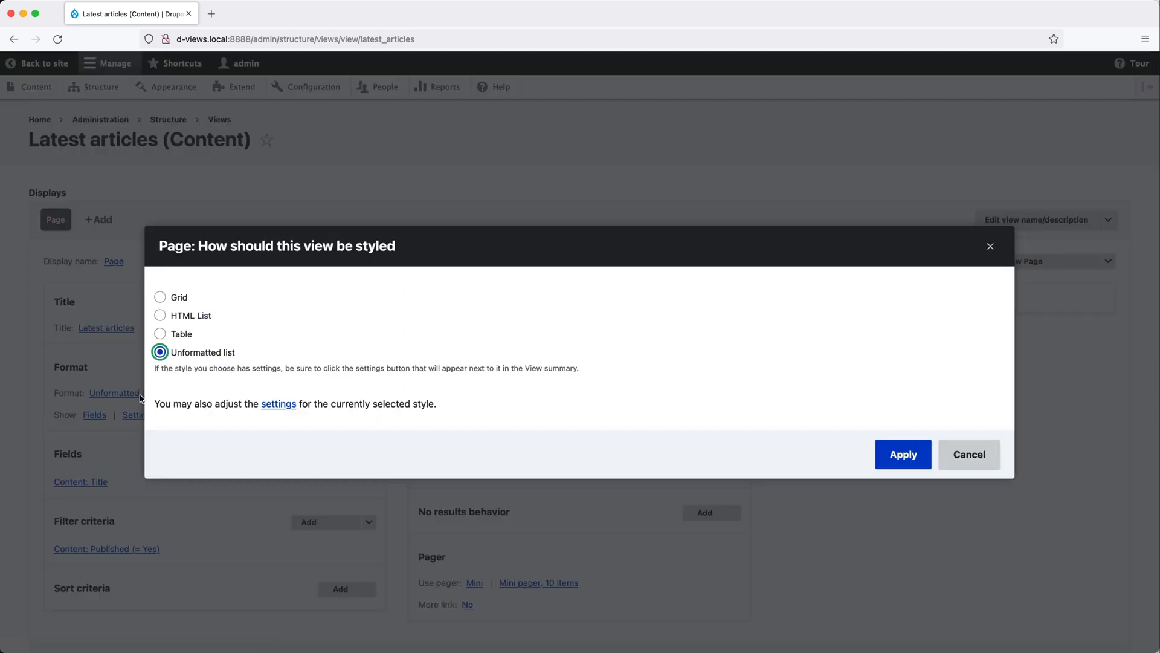
mouse_move(166, 382)
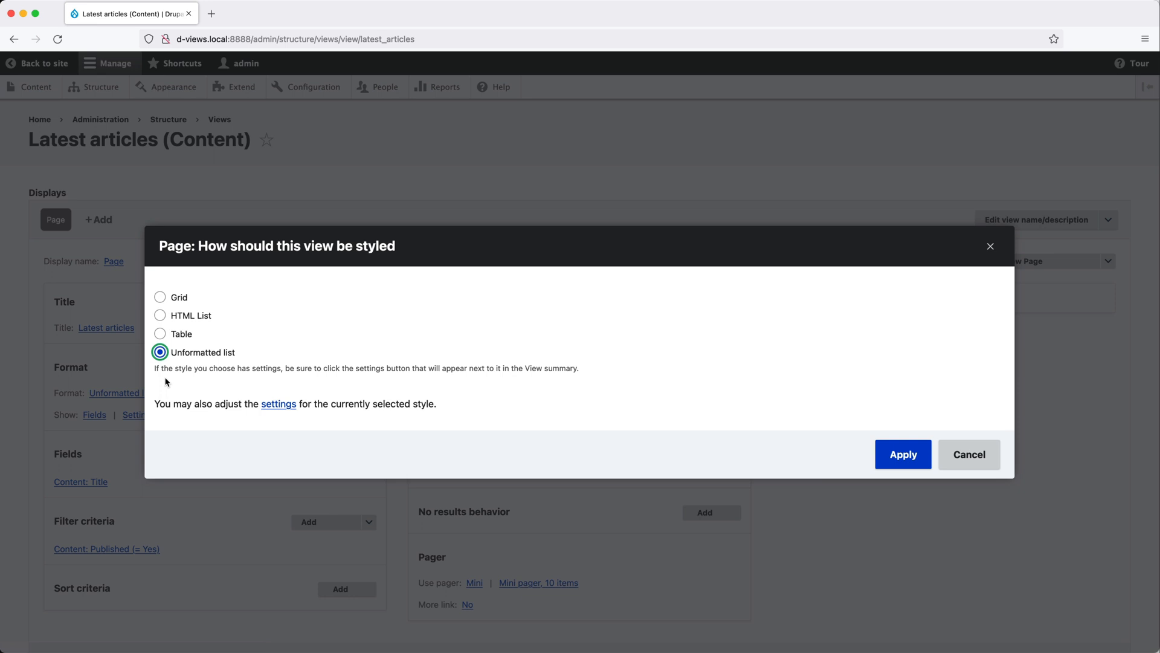
mouse_move(201, 385)
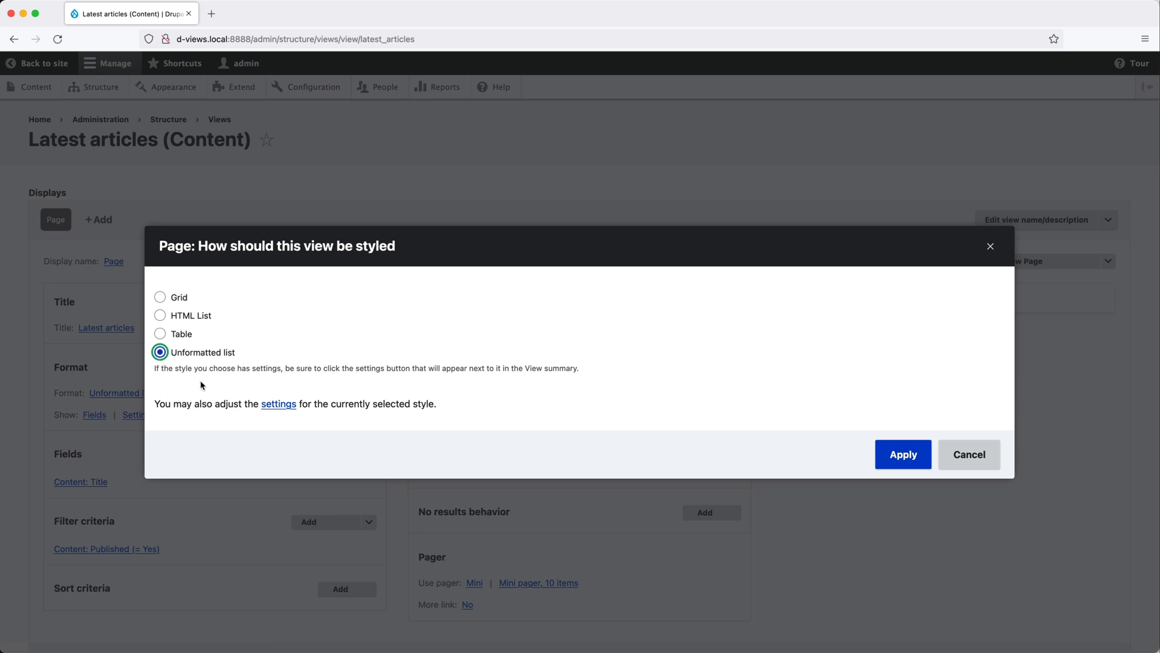
Keep the Unformatted list style and scroll down to check the title-only preview
left_click(902, 454)
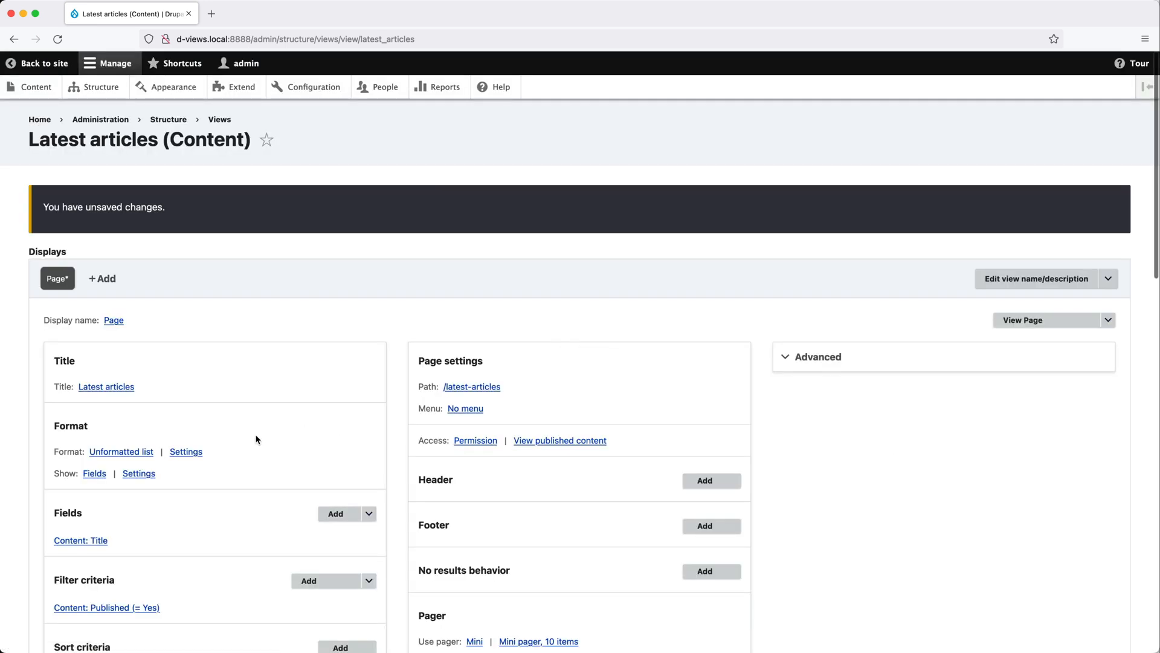
scroll("down", 3)
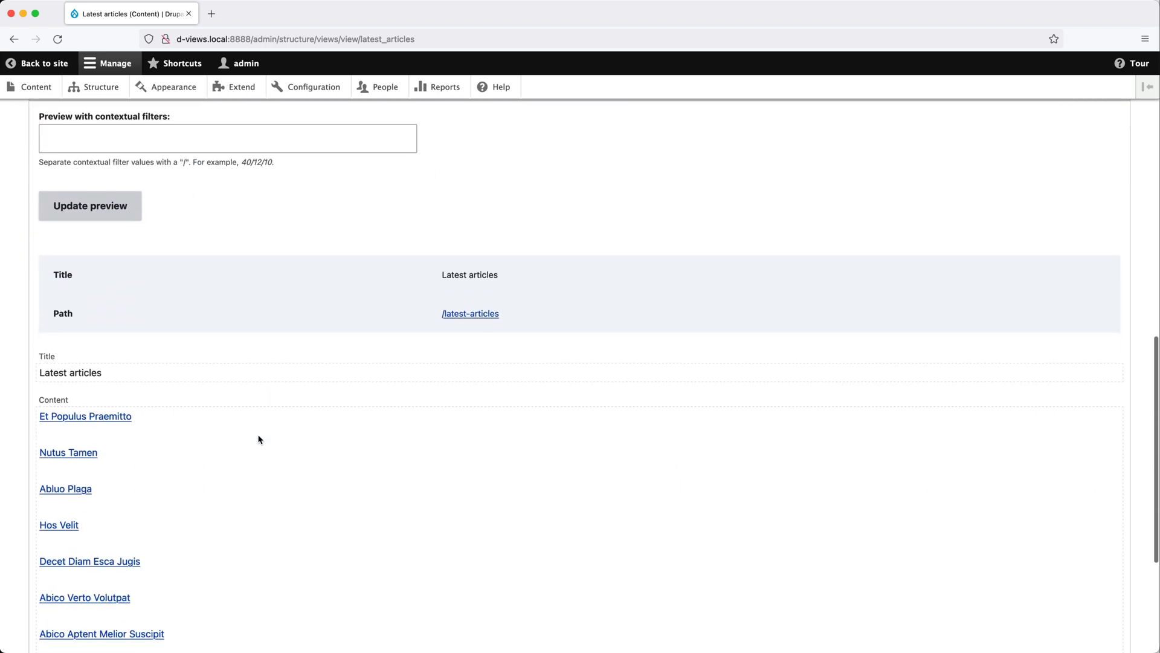
scroll("down", 3)
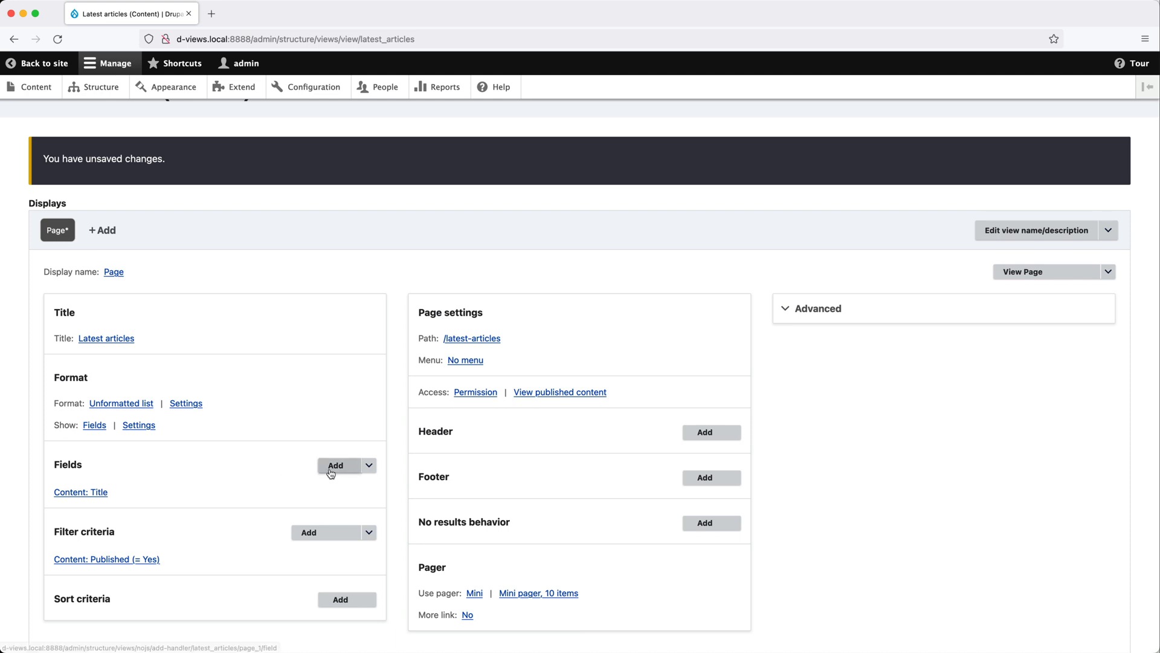
Search fields for 'image', select Image, and add it for configuration
left_click(336, 465)
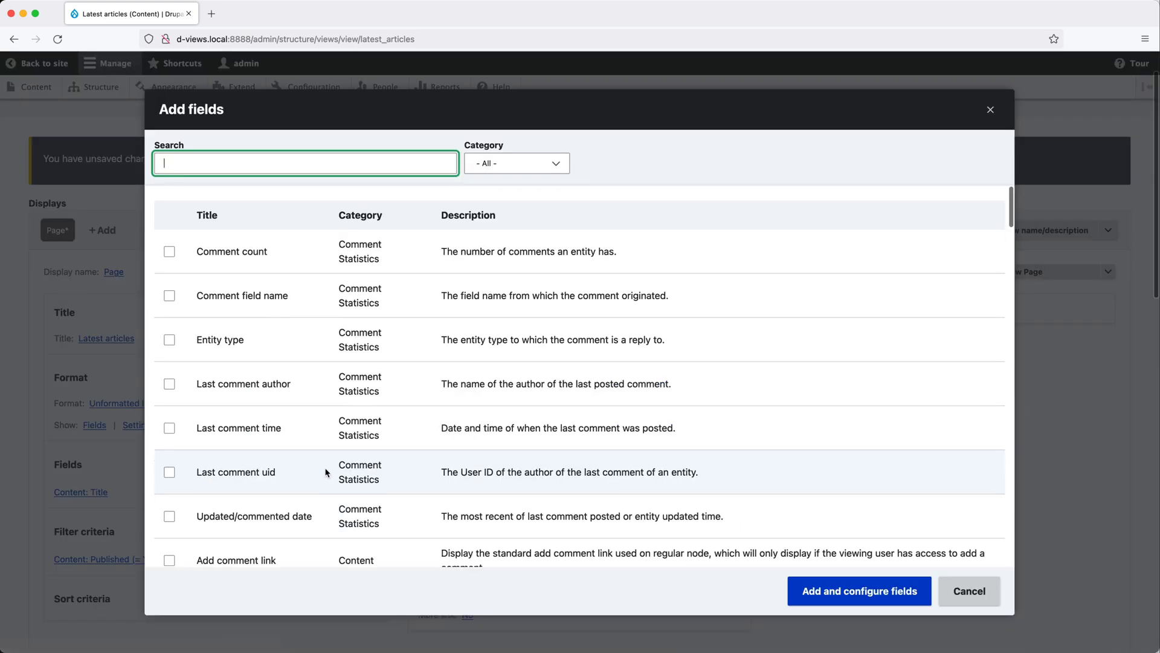
scroll("down", 3)
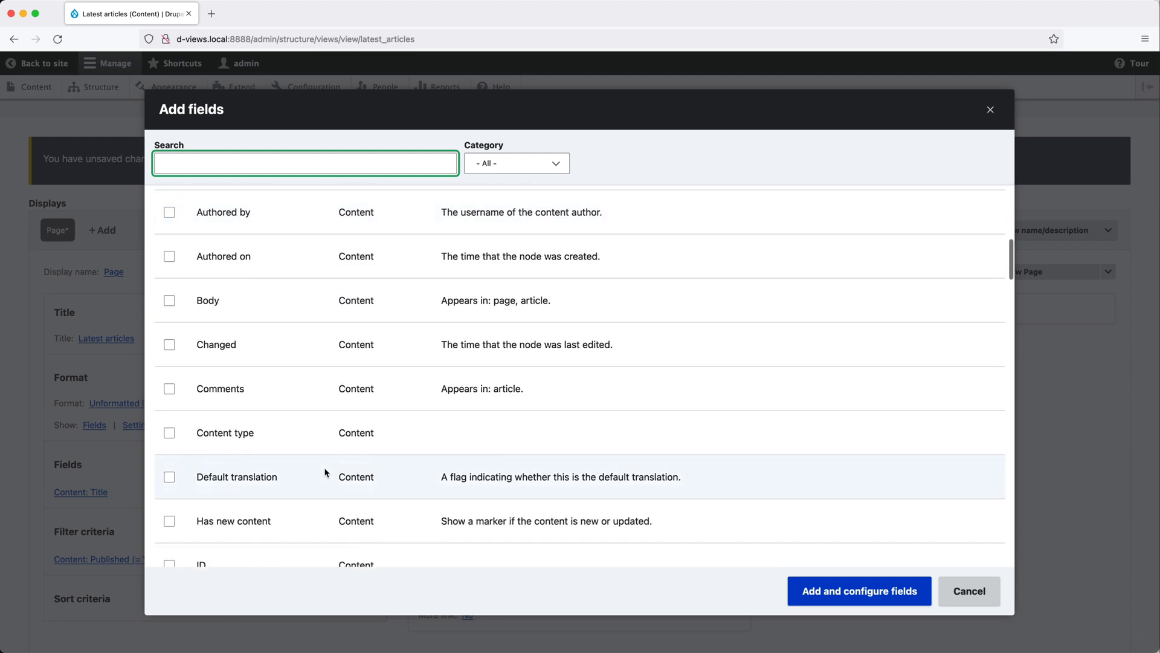
scroll("down", 3)
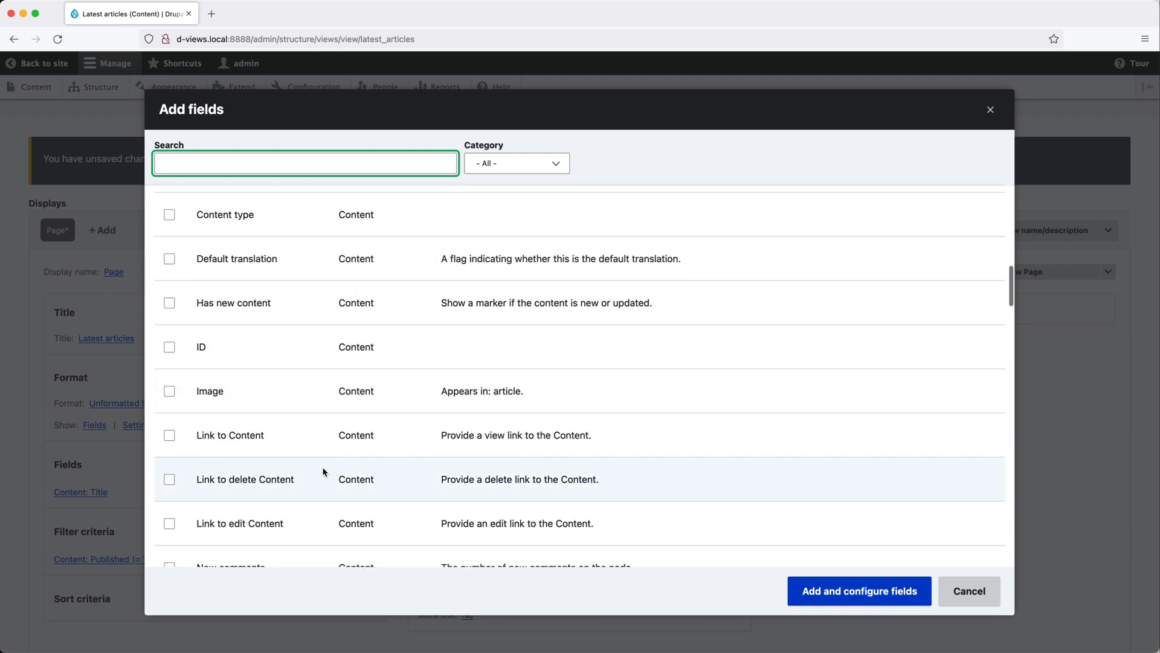
left_click(305, 163)
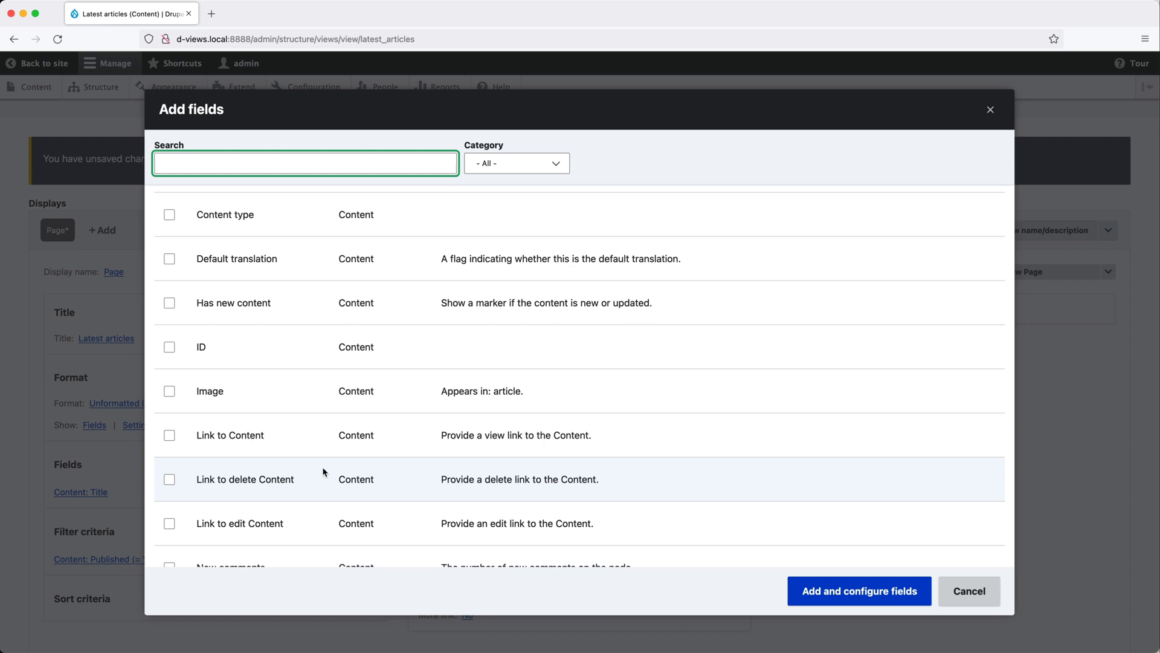
left_click(304, 163)
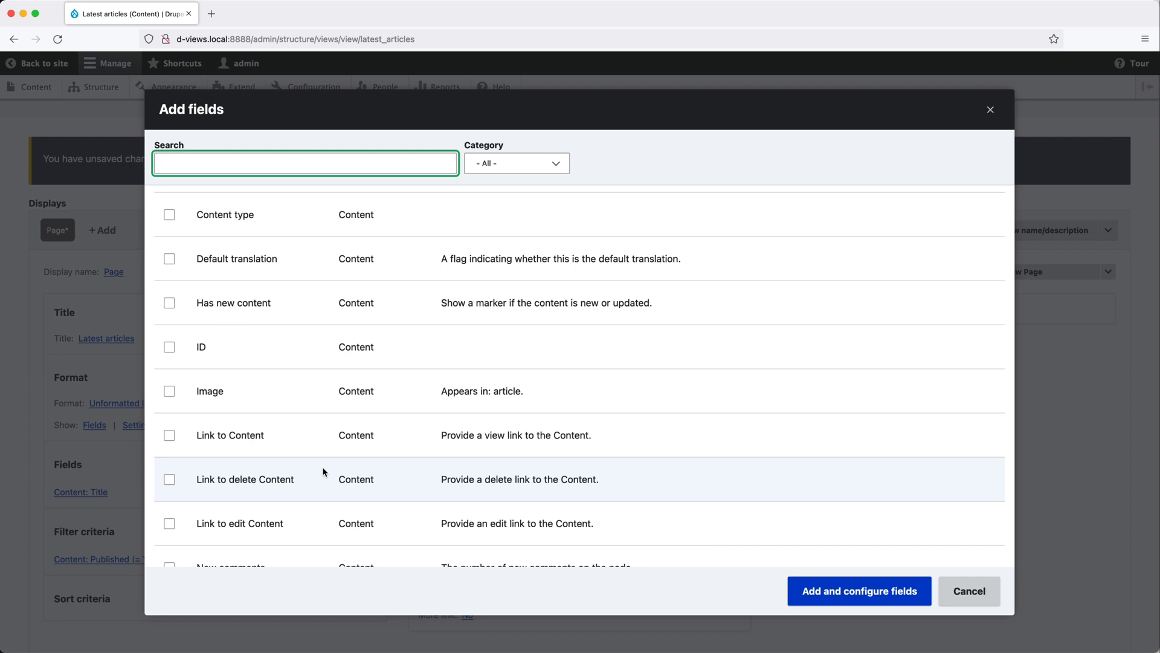
left_click(304, 163)
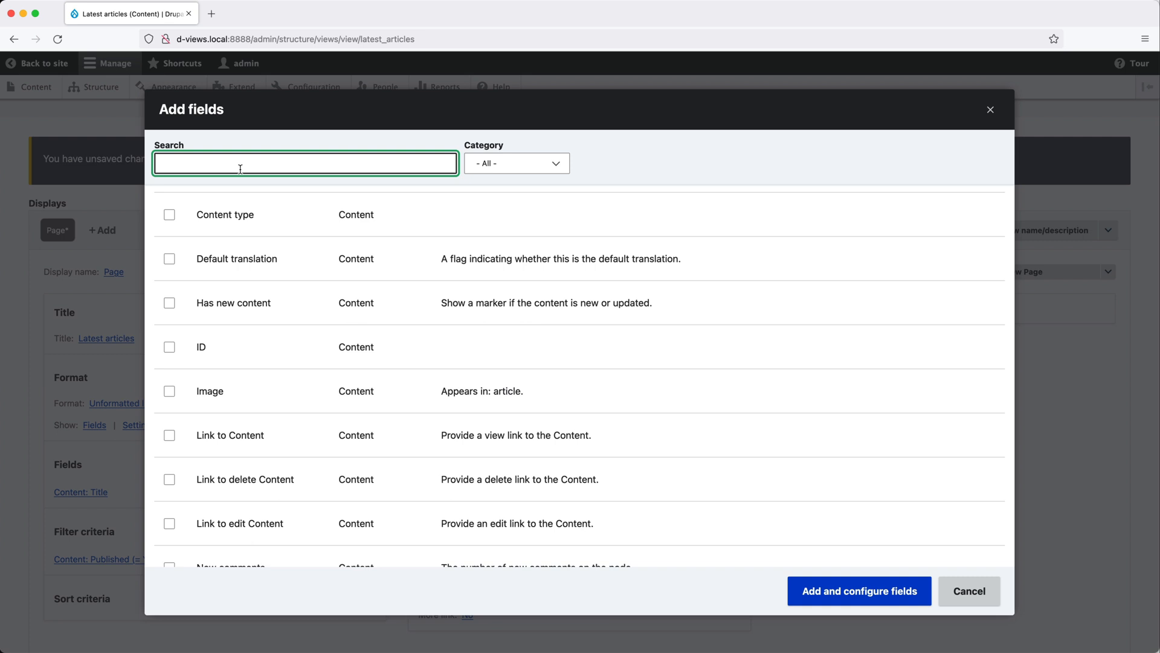
type("image")
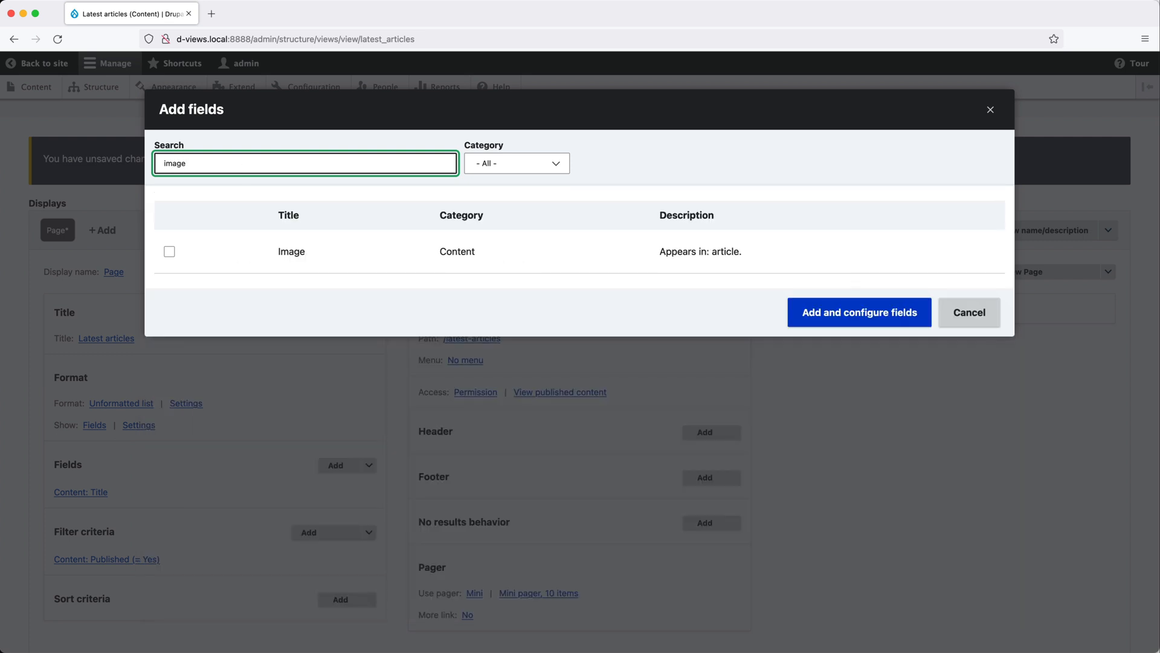
left_click(169, 251)
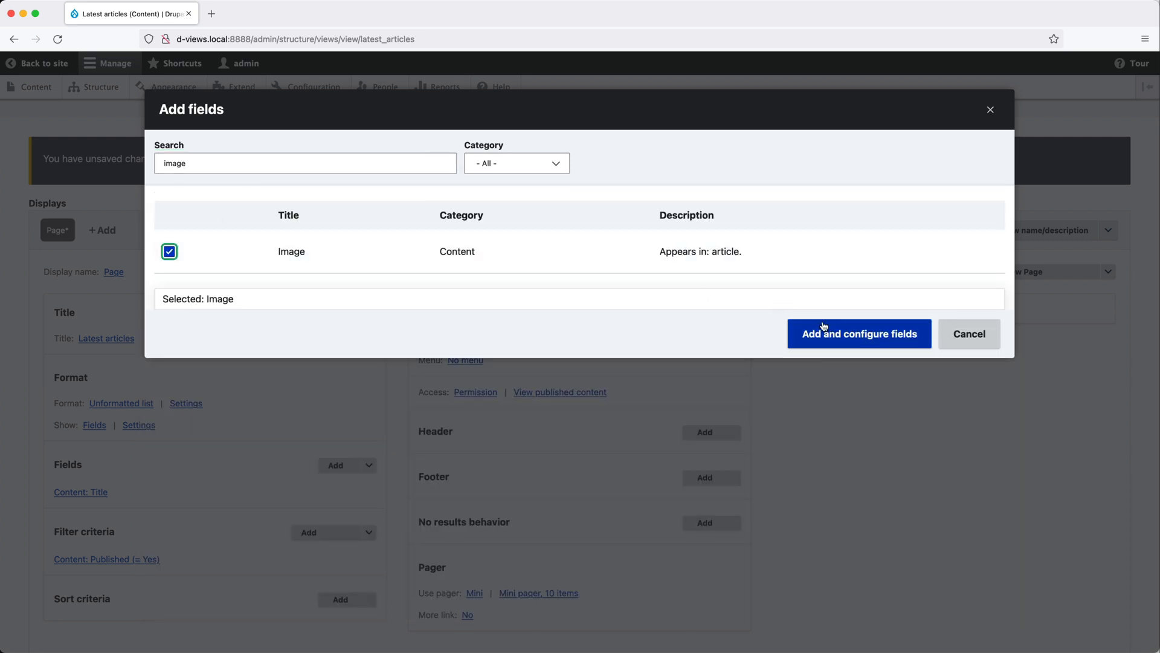
left_click(858, 333)
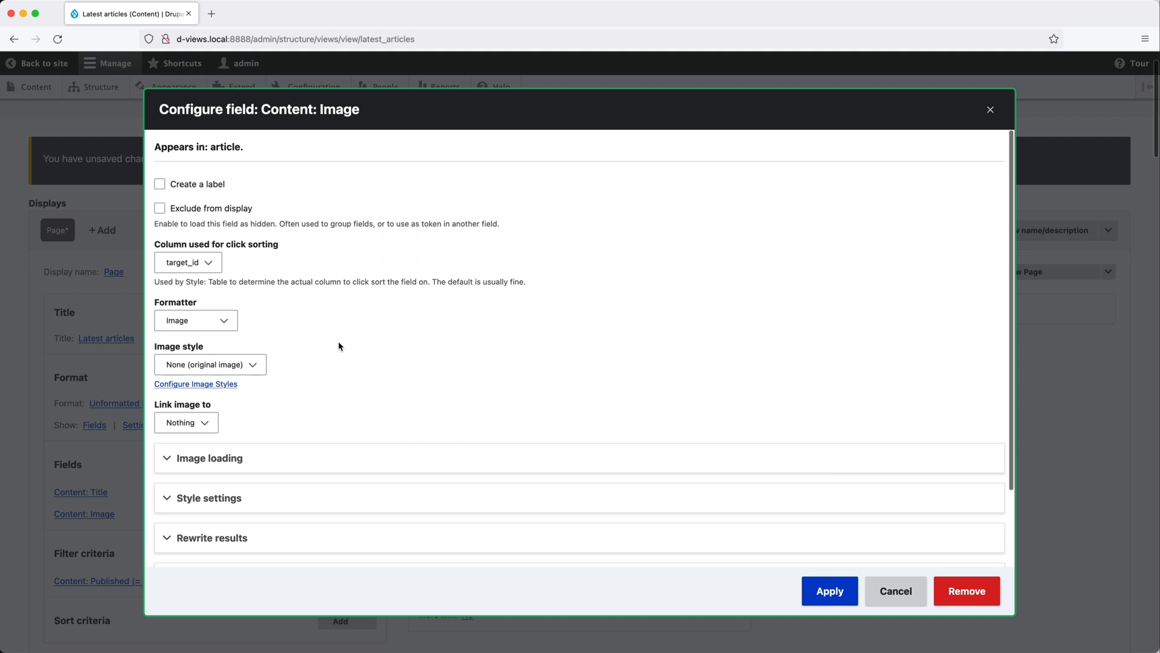
Give the Image field the Thumbnail (100×100) style, linked to Content, and apply
left_click(195, 320)
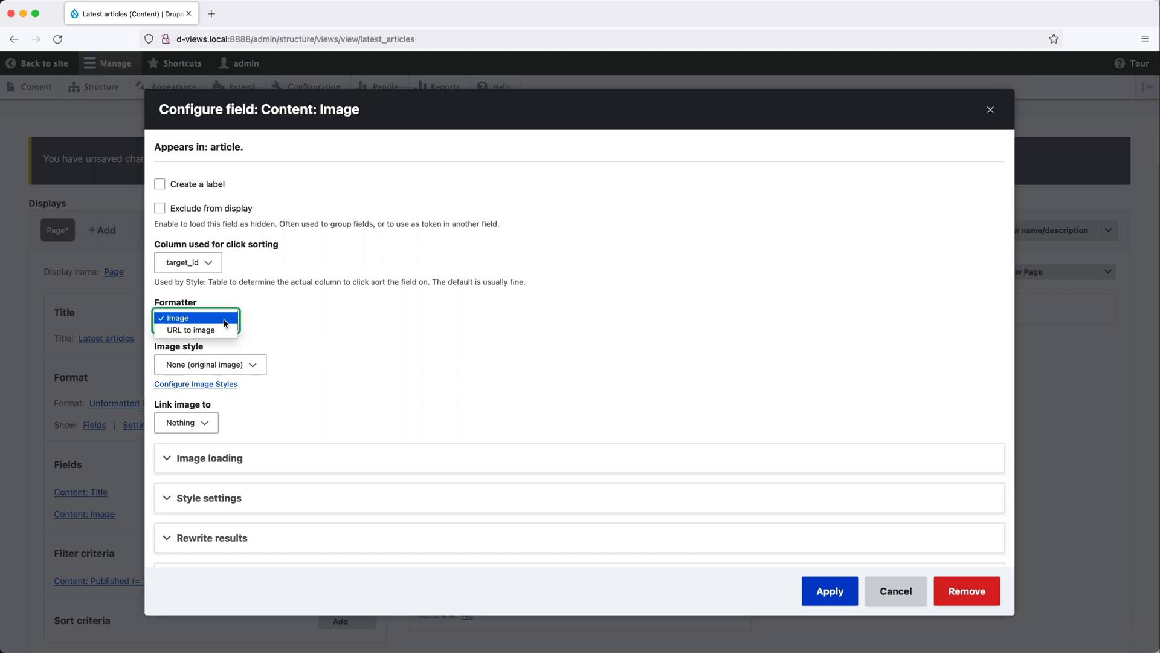
left_click(210, 364)
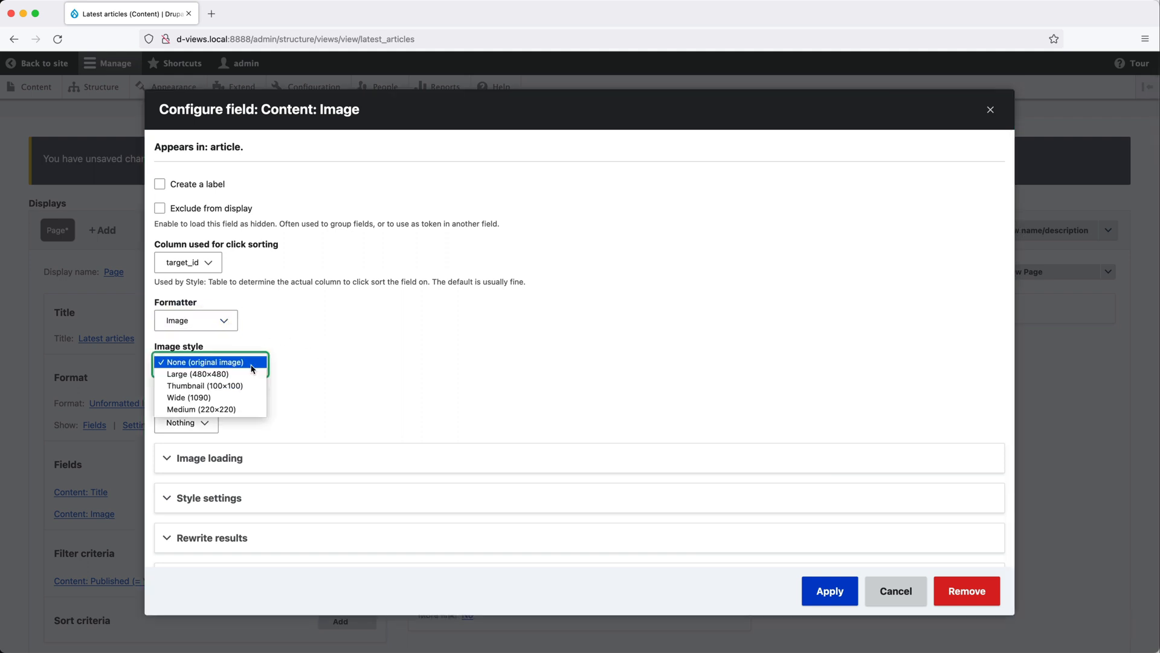
left_click(205, 386)
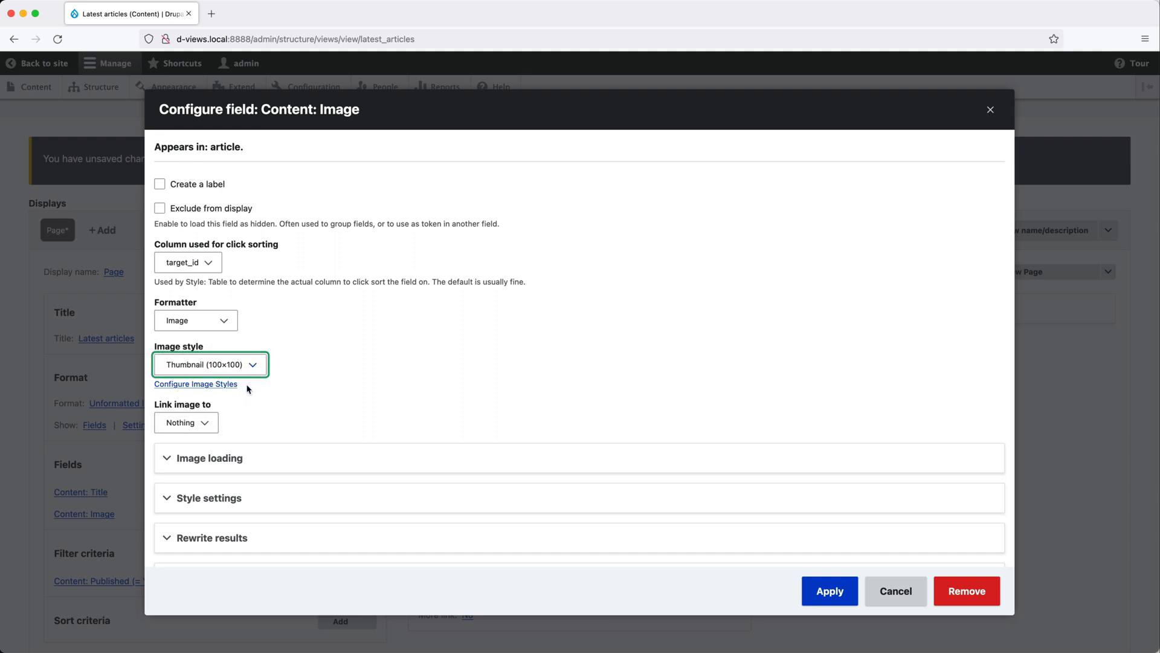
left_click(186, 421)
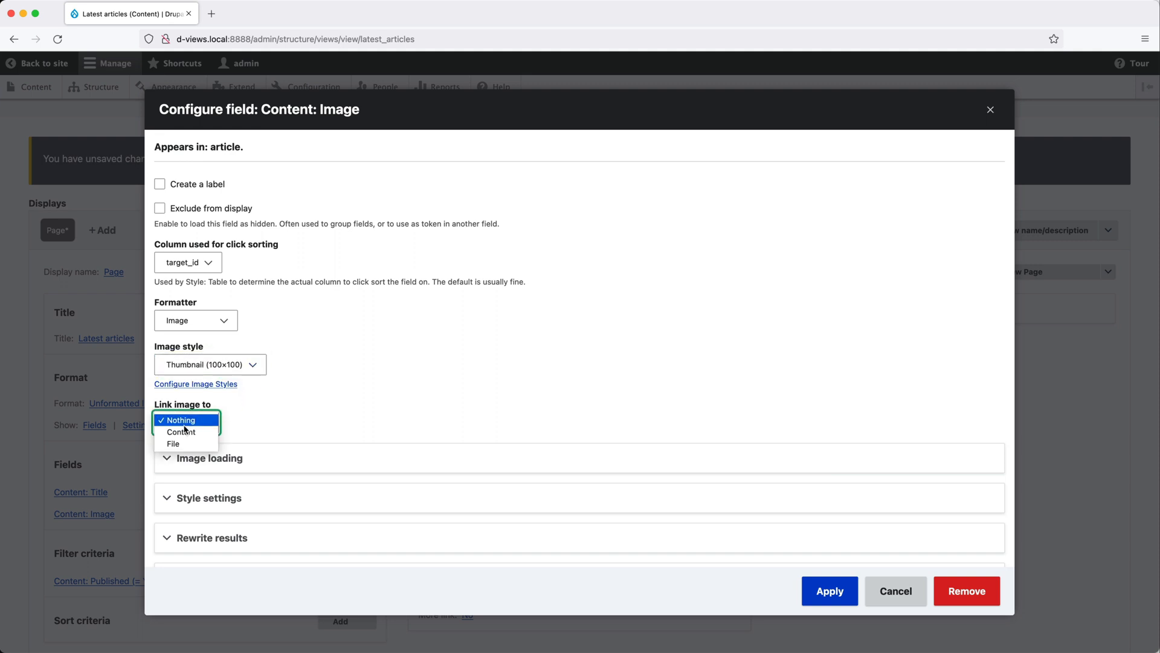
left_click(180, 432)
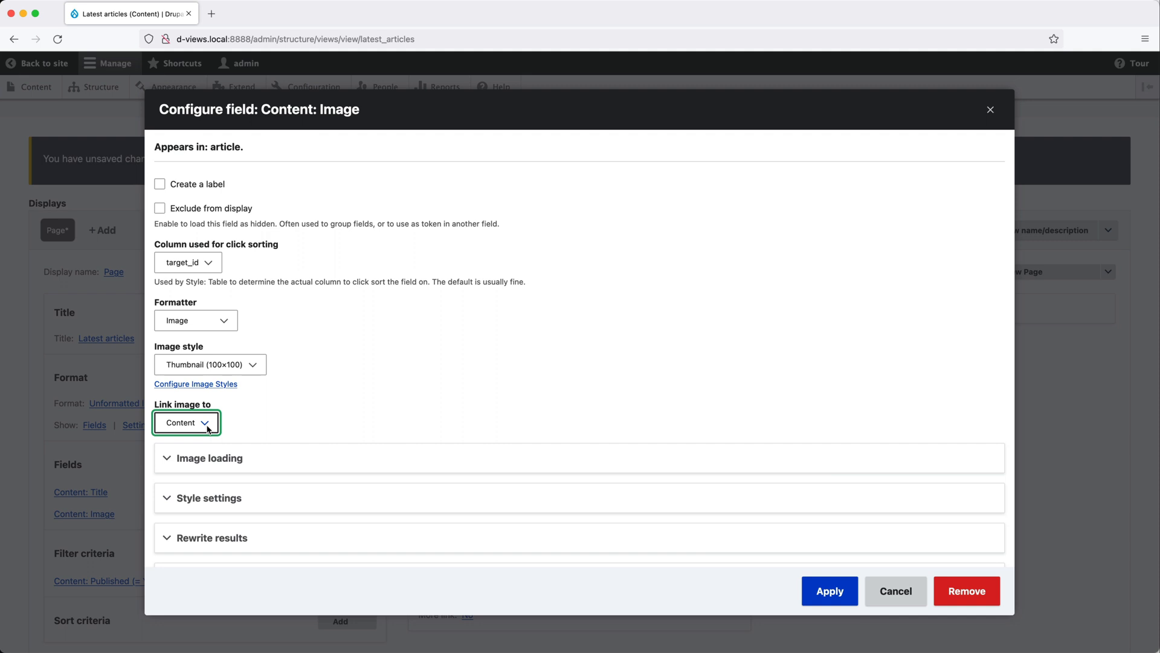
left_click(828, 591)
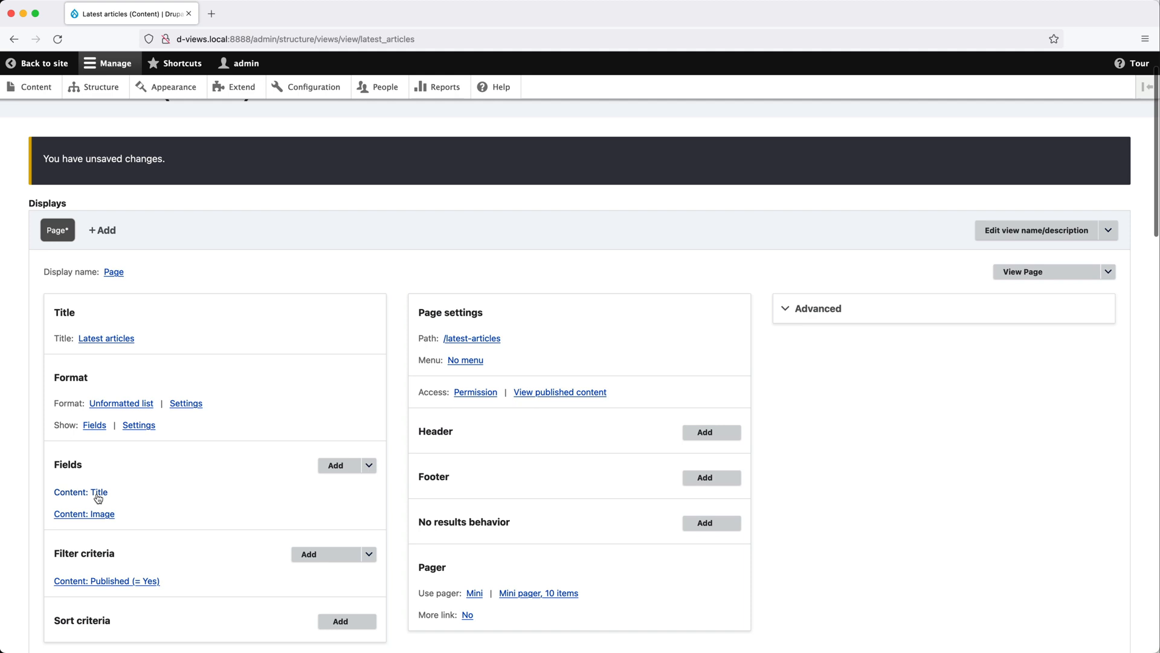
Review the Title field unchanged, then search 'body' and add the Body field
left_click(79, 492)
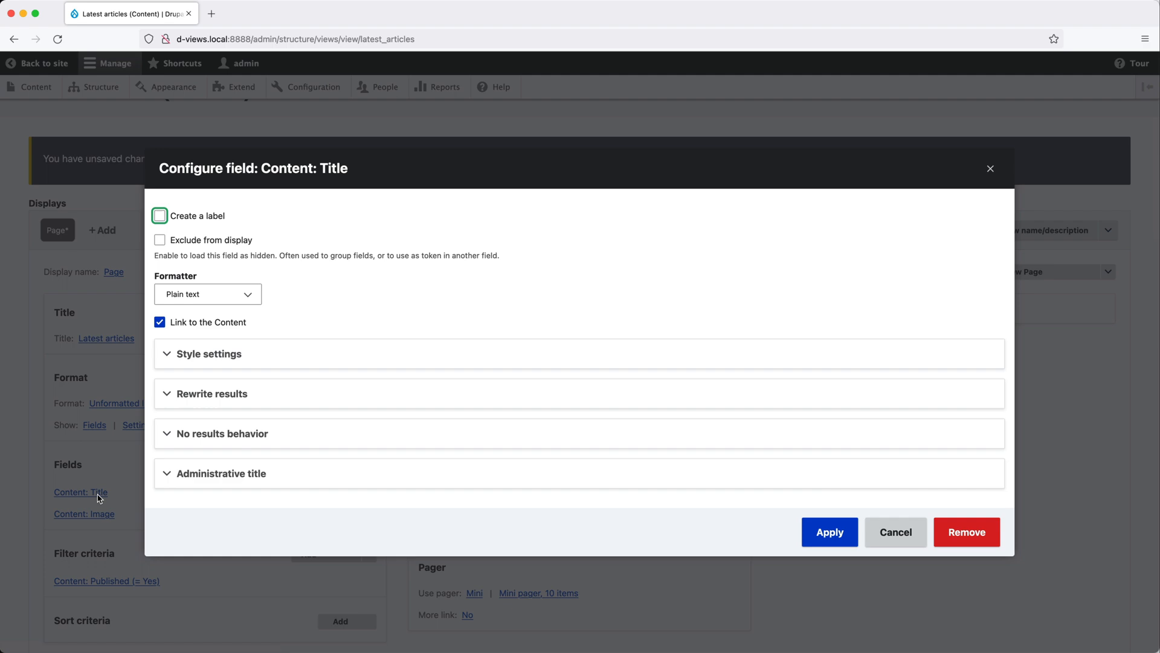
left_click(894, 531)
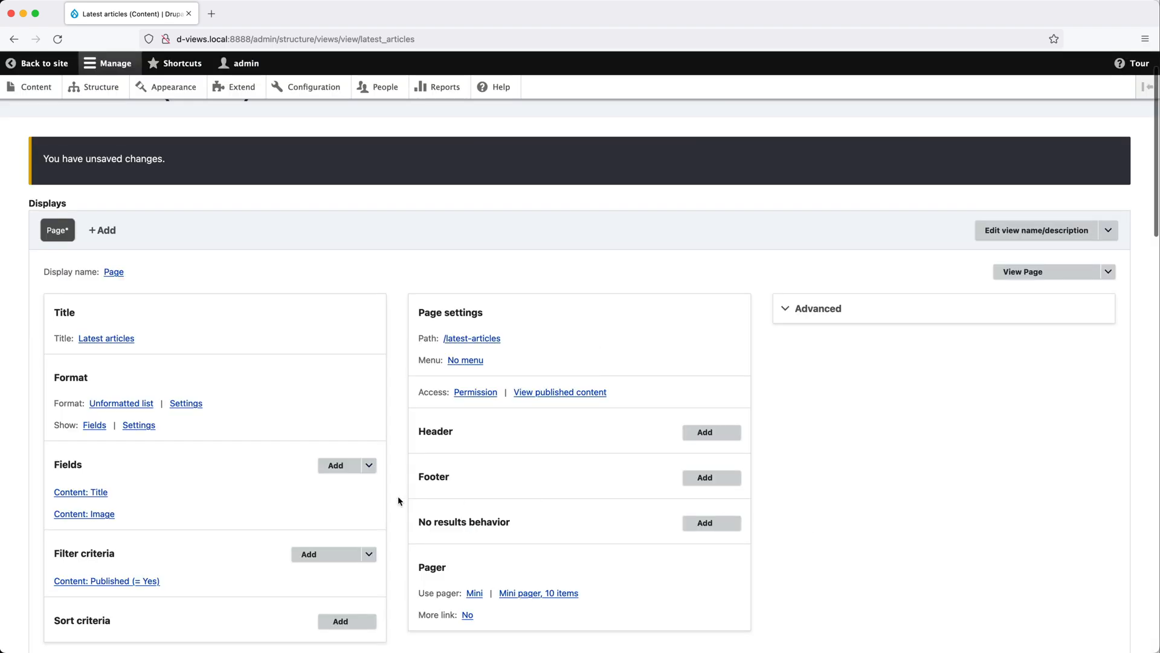
left_click(335, 465)
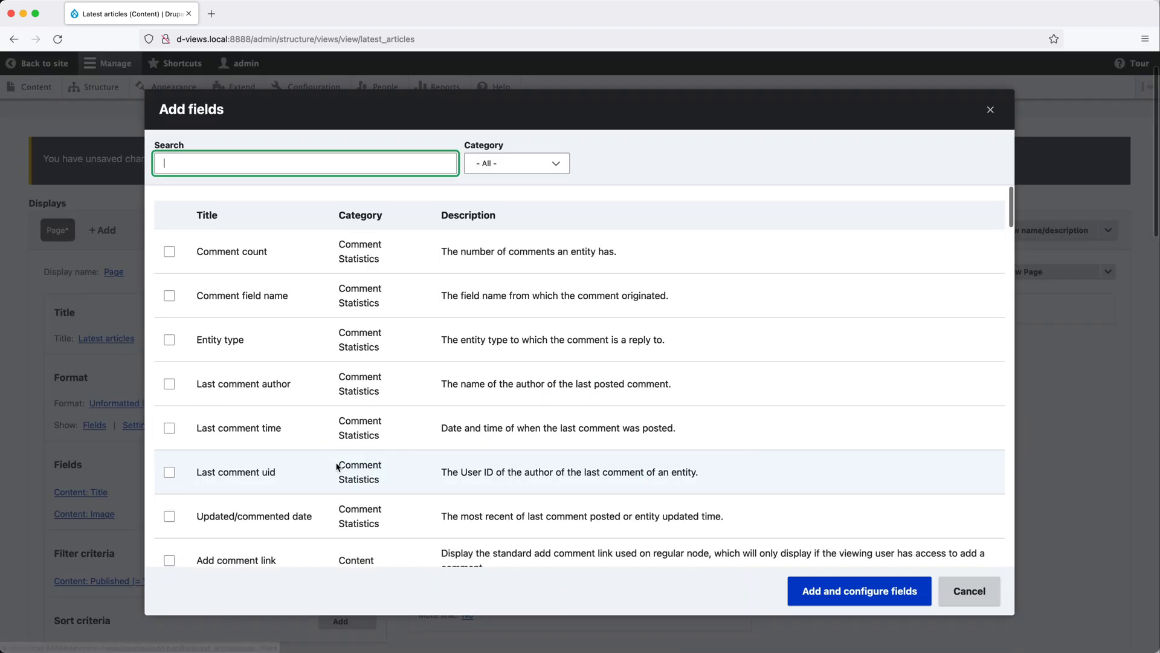
type("body")
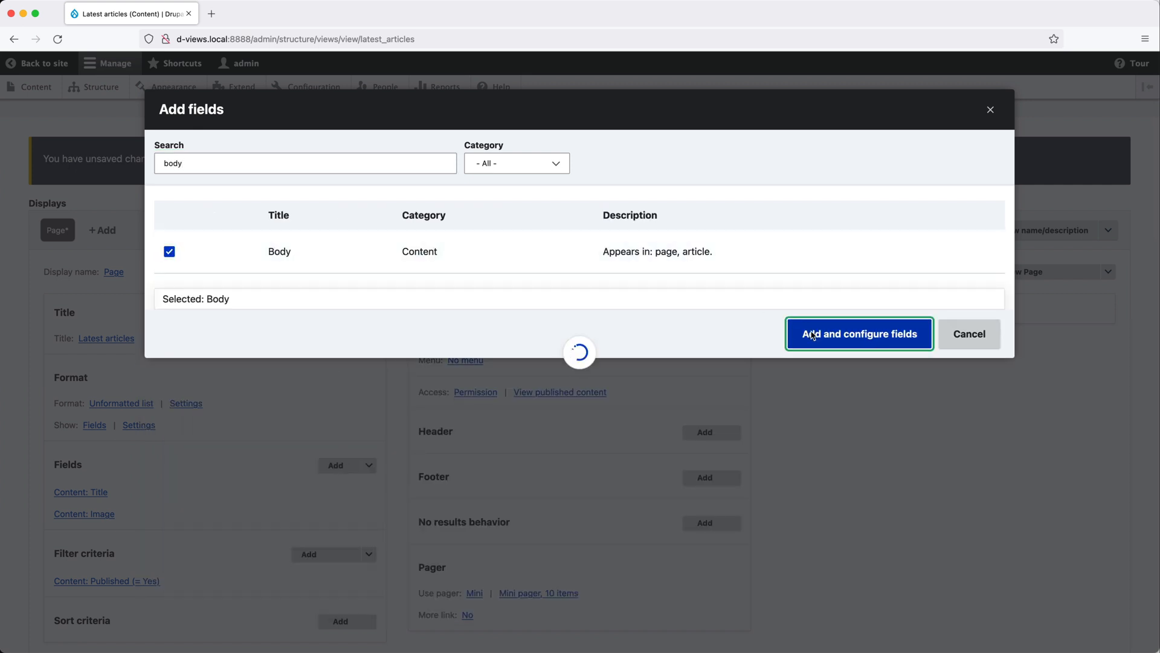
left_click(858, 334)
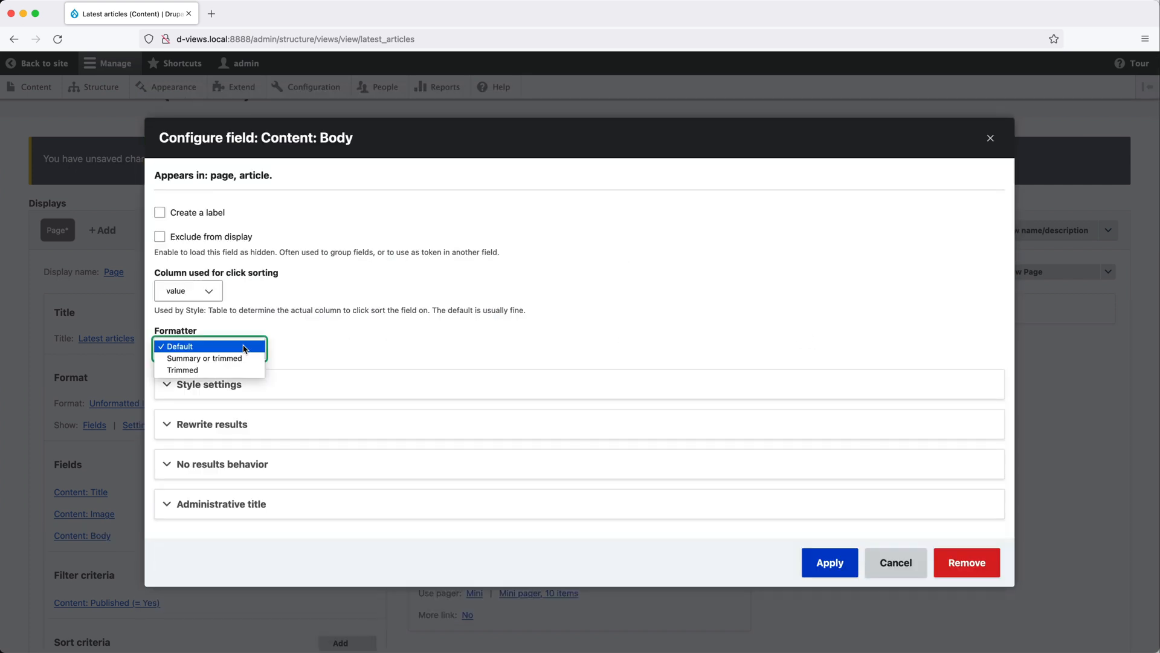
Set the Body formatter to Trimmed with a 200-character limit and apply
left_click(183, 370)
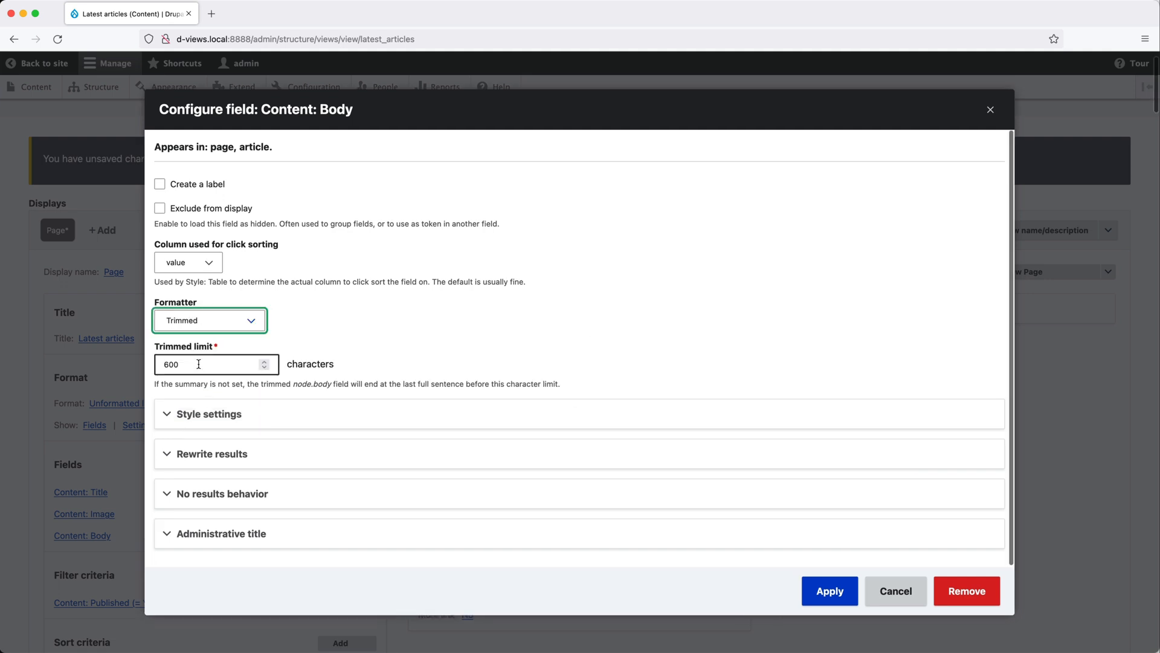
type("200")
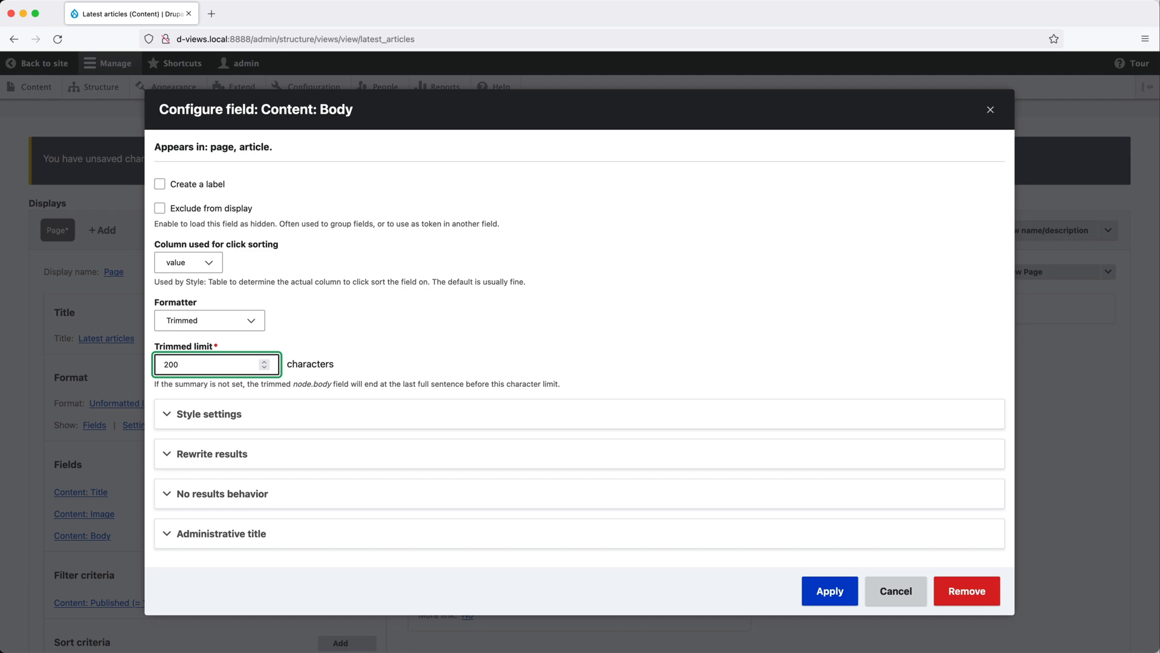
left_click(829, 591)
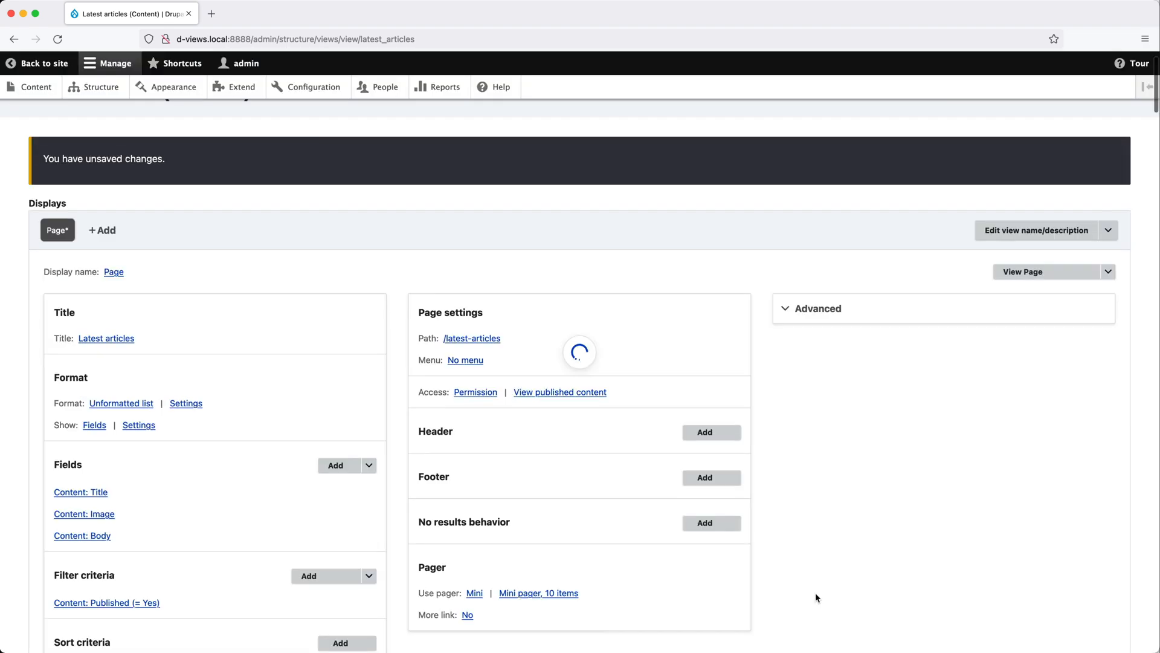
Search 'tags', add the Tags field, and accept its default Label formatter settings
left_click(335, 465)
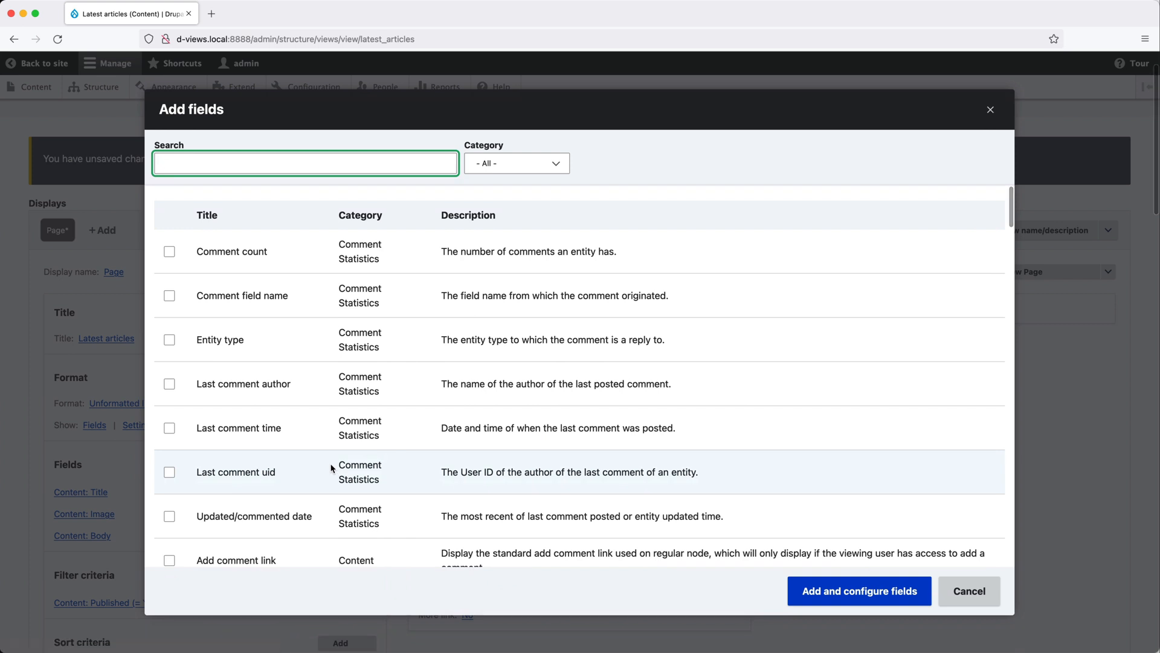
type("tags")
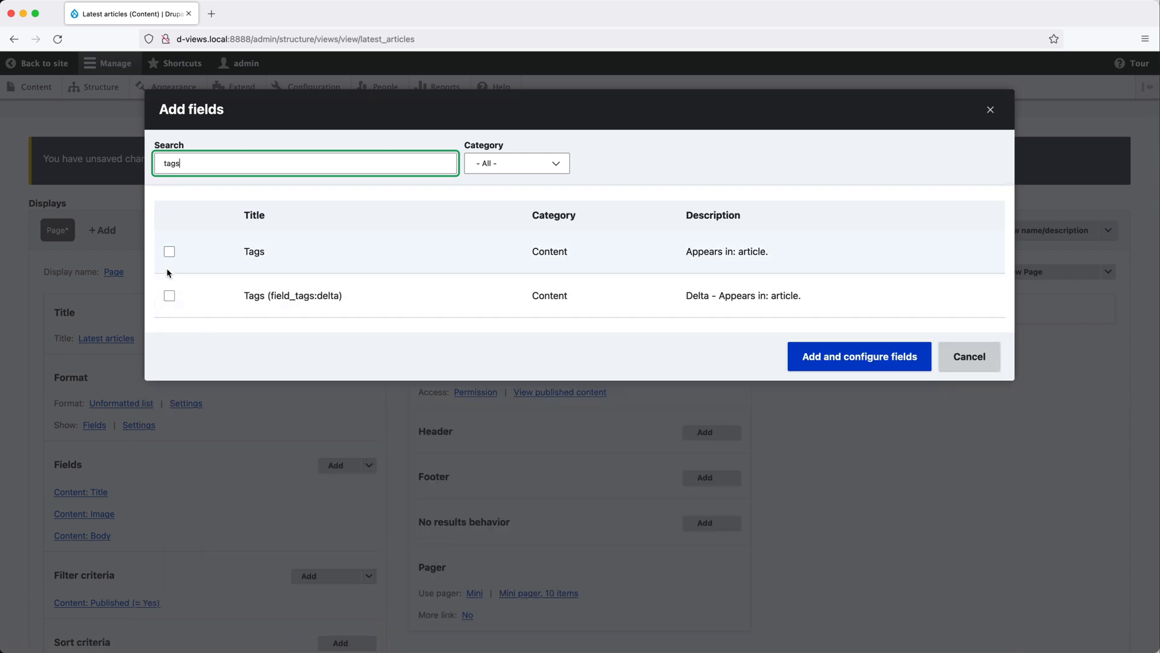
left_click(858, 356)
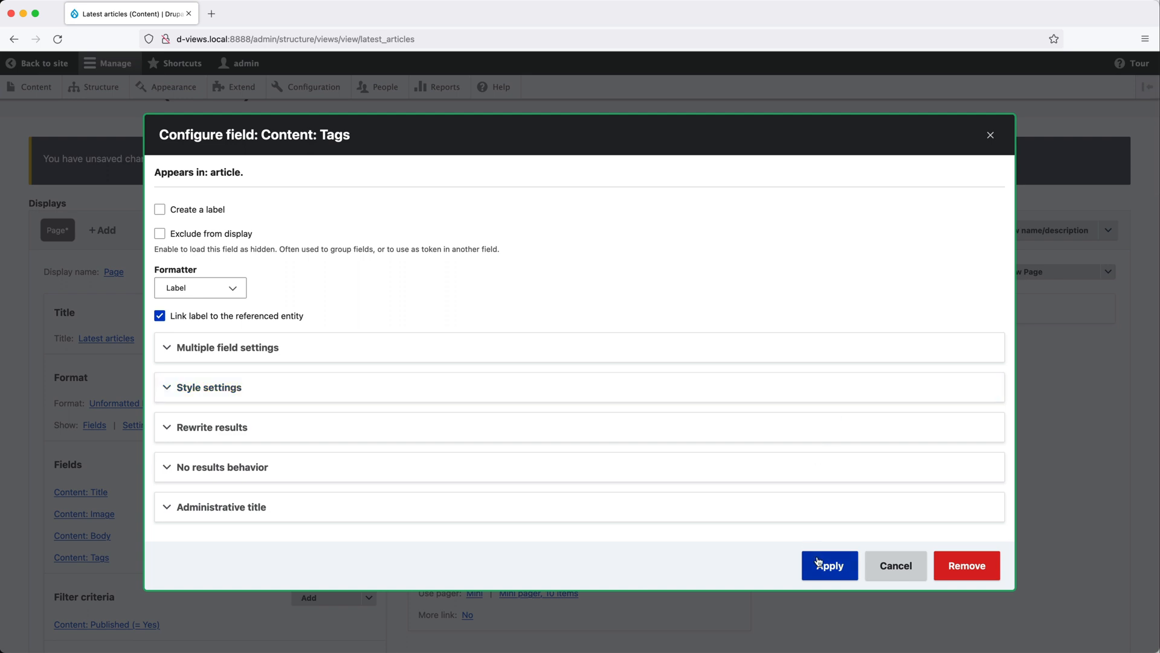
left_click(829, 565)
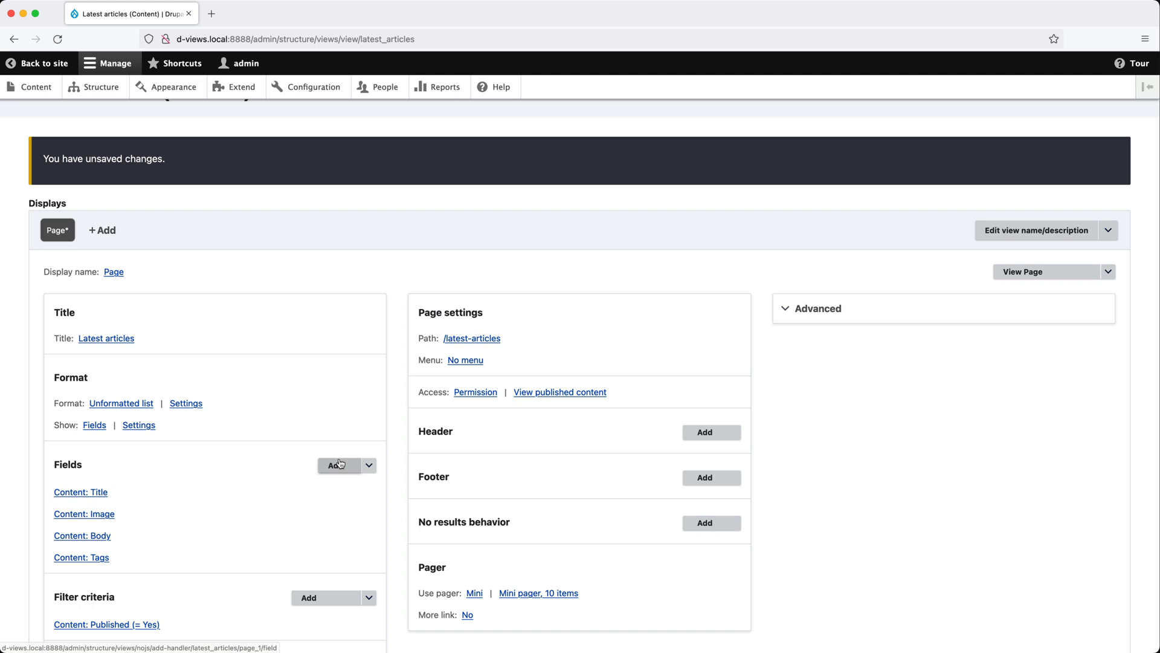
Search 'authored on' and add the Content: Authored on field for configuration
left_click(339, 466)
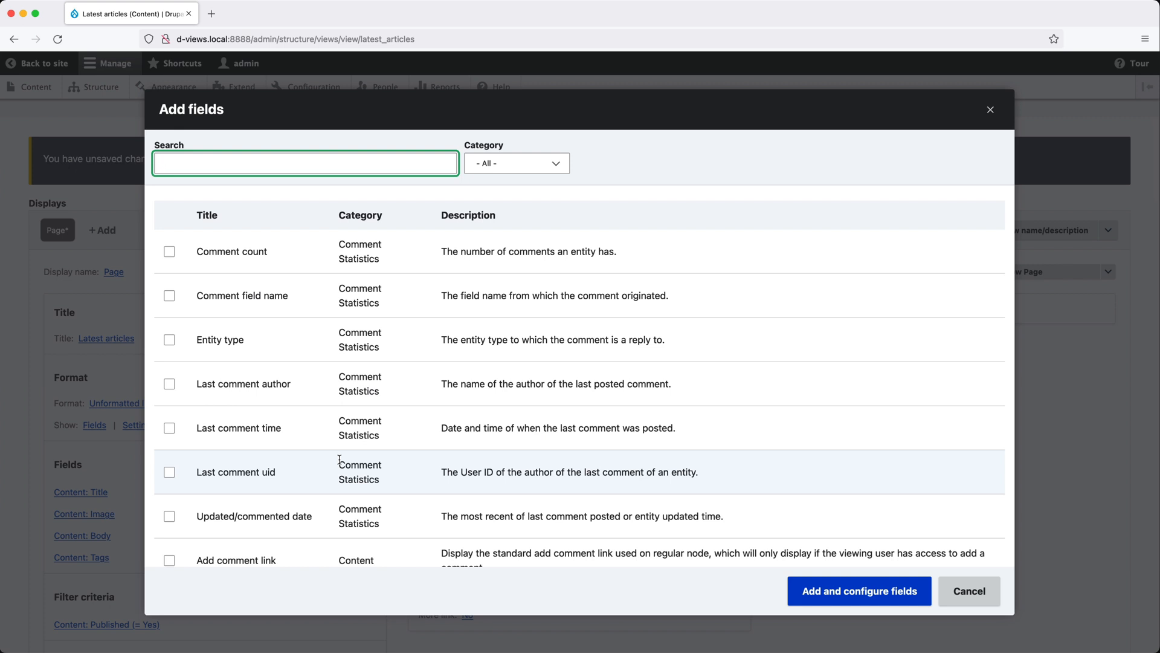
type("authored on")
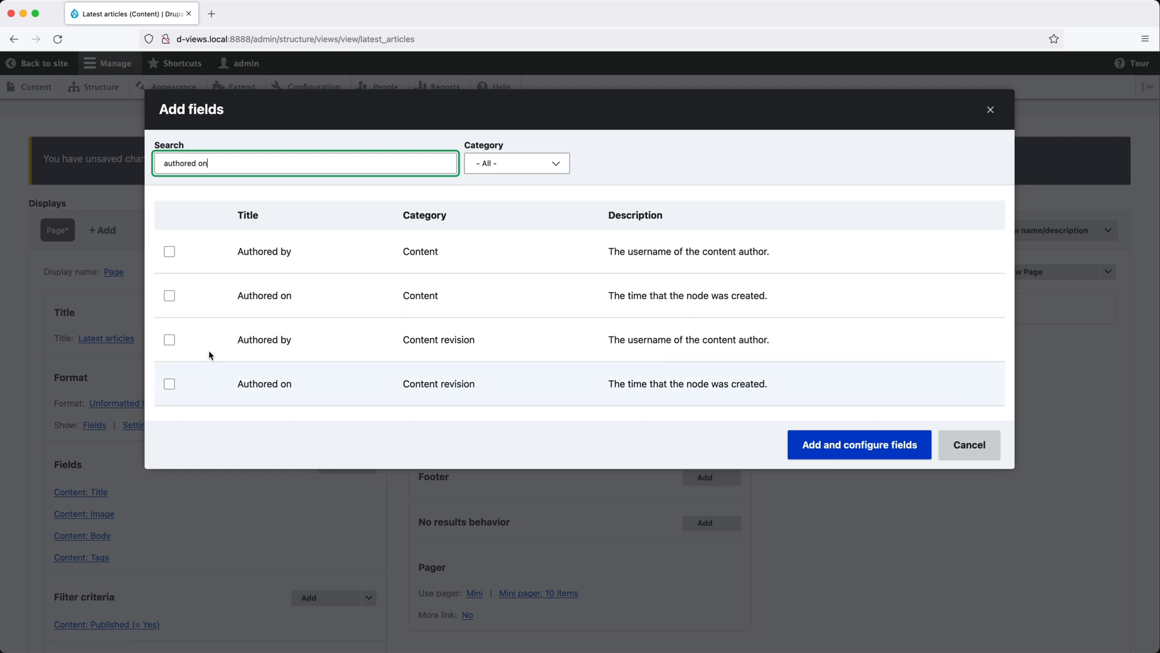
left_click(169, 296)
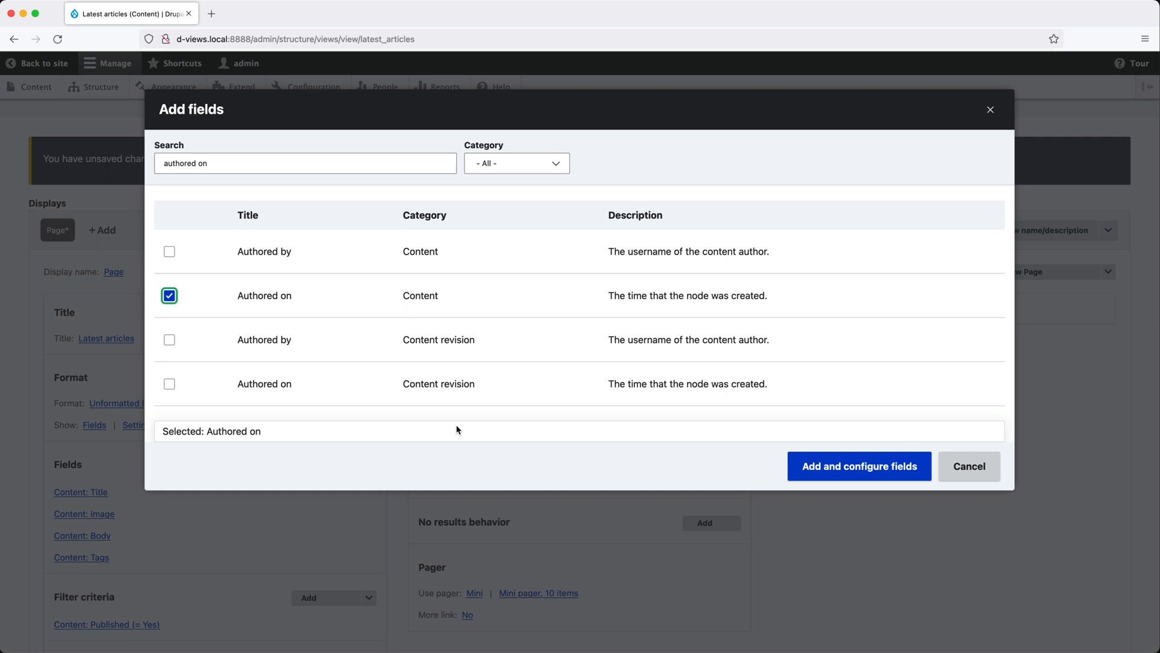
left_click(858, 466)
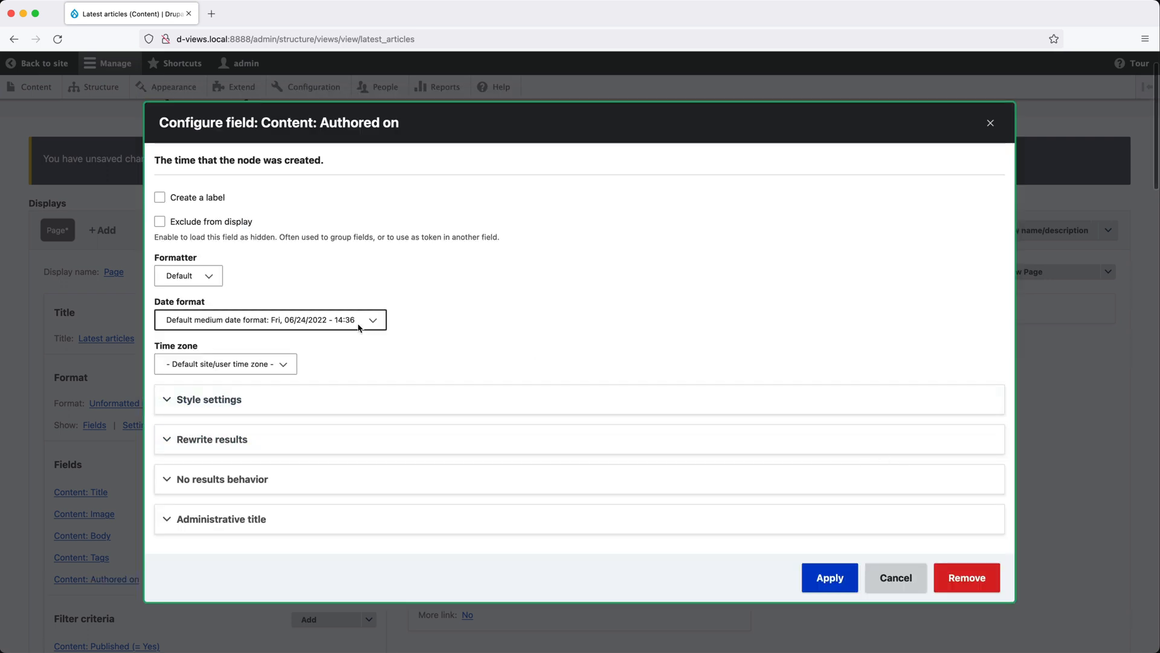
Open the Date format choices for the Authored on field
left_click(270, 319)
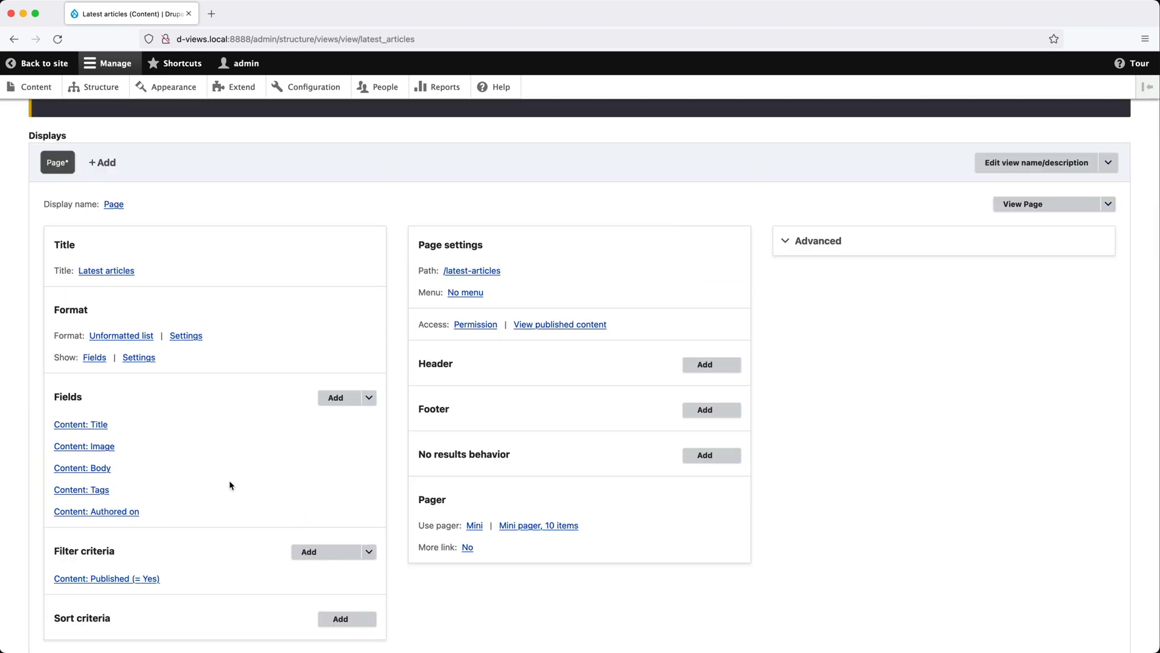
Give the Tags field the label 'Tags' with a colon and apply
left_click(82, 488)
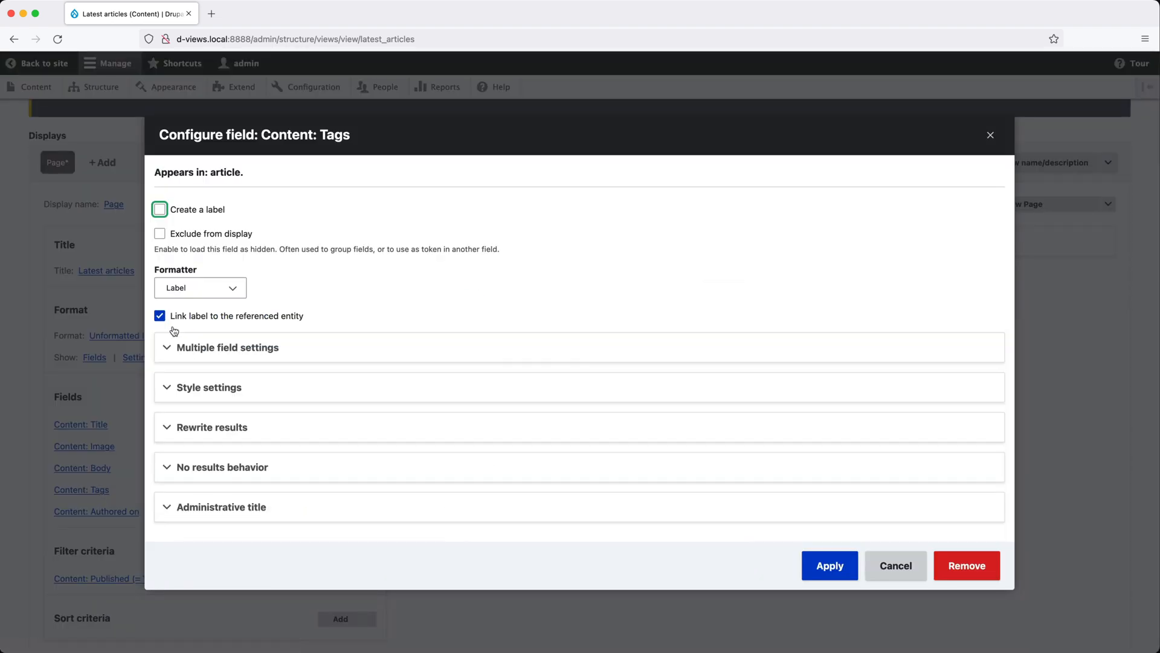
left_click(159, 208)
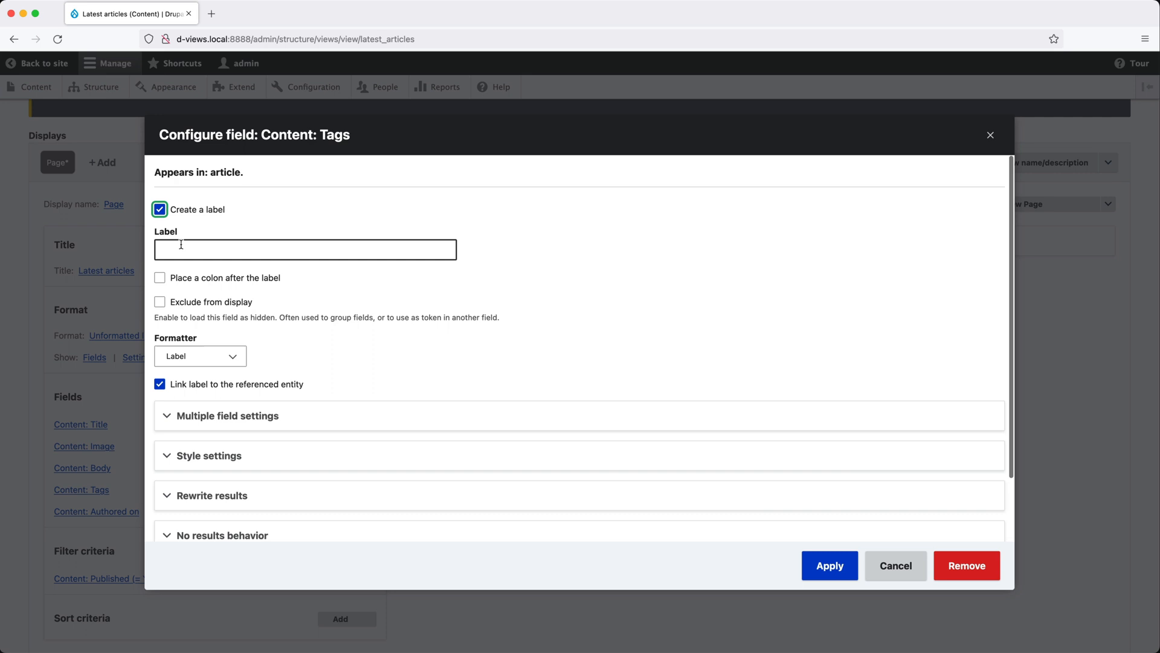
type("Tags")
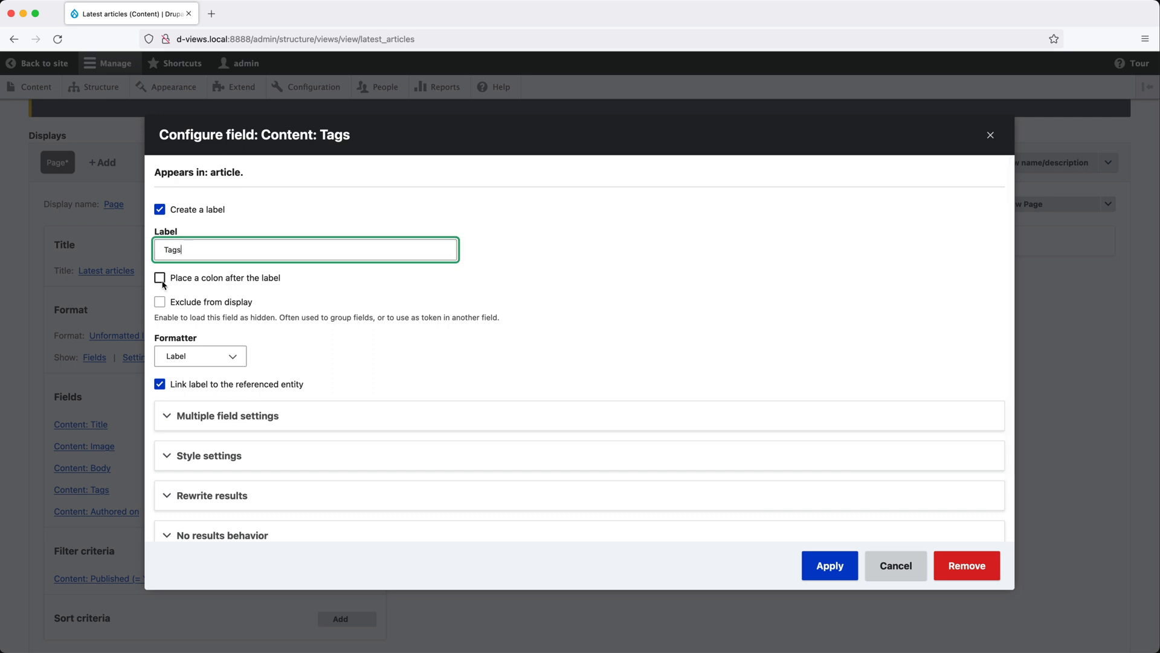
left_click(829, 566)
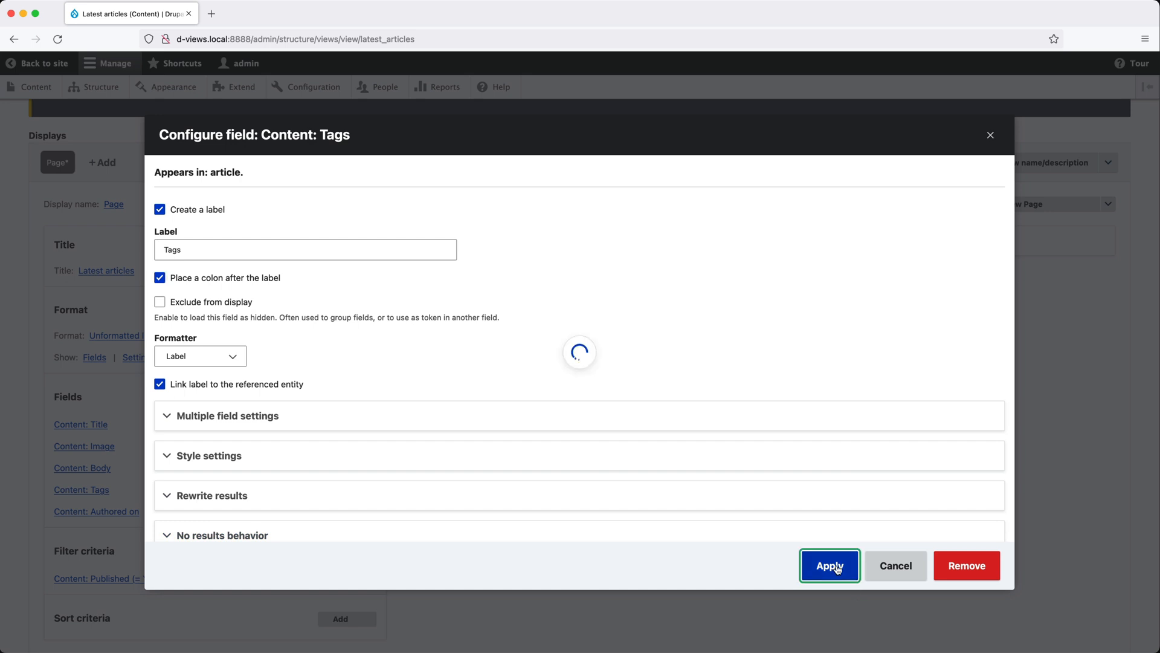
left_click(829, 565)
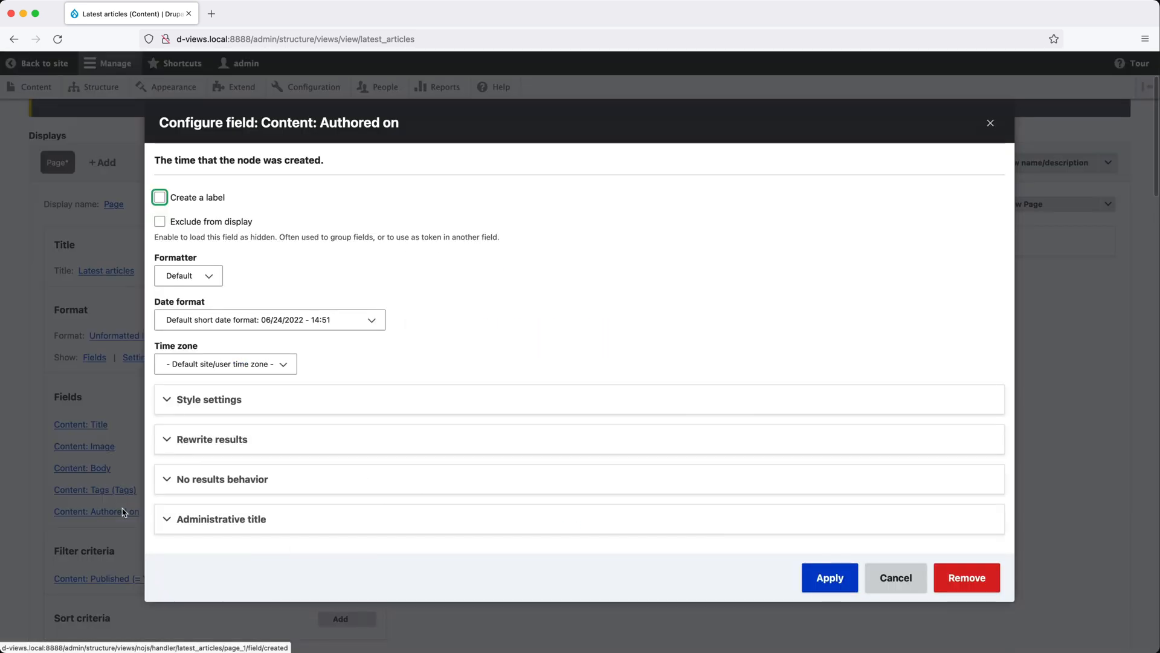
Label the Authored on field 'Created date' with a colon and apply
left_click(159, 198)
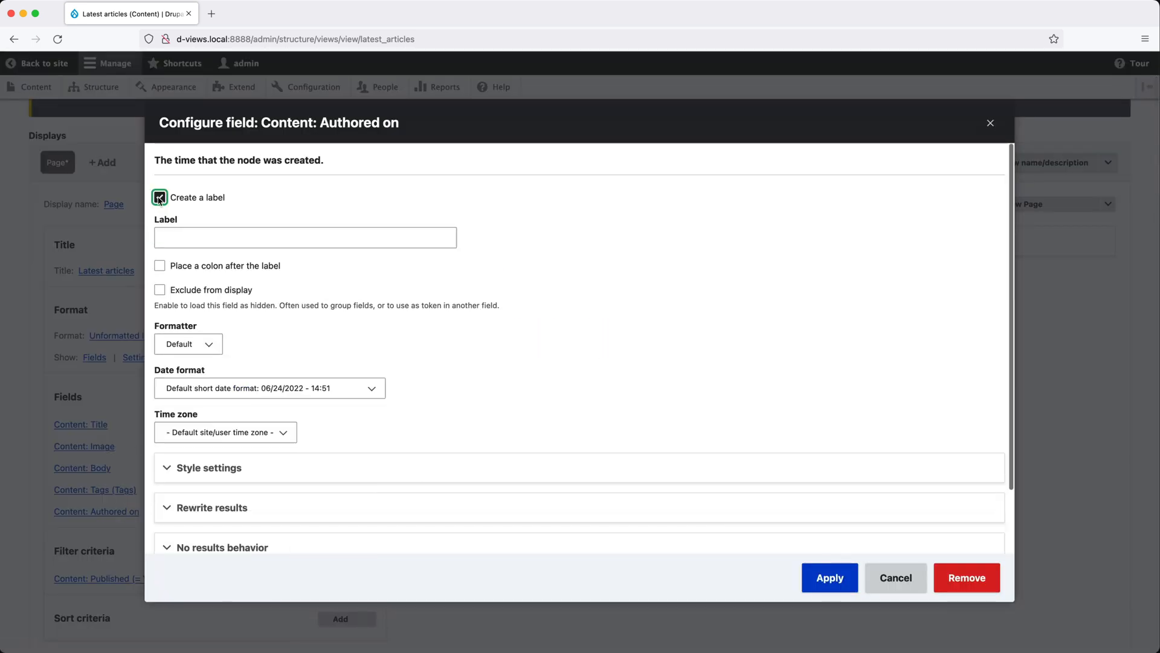
type("Created date")
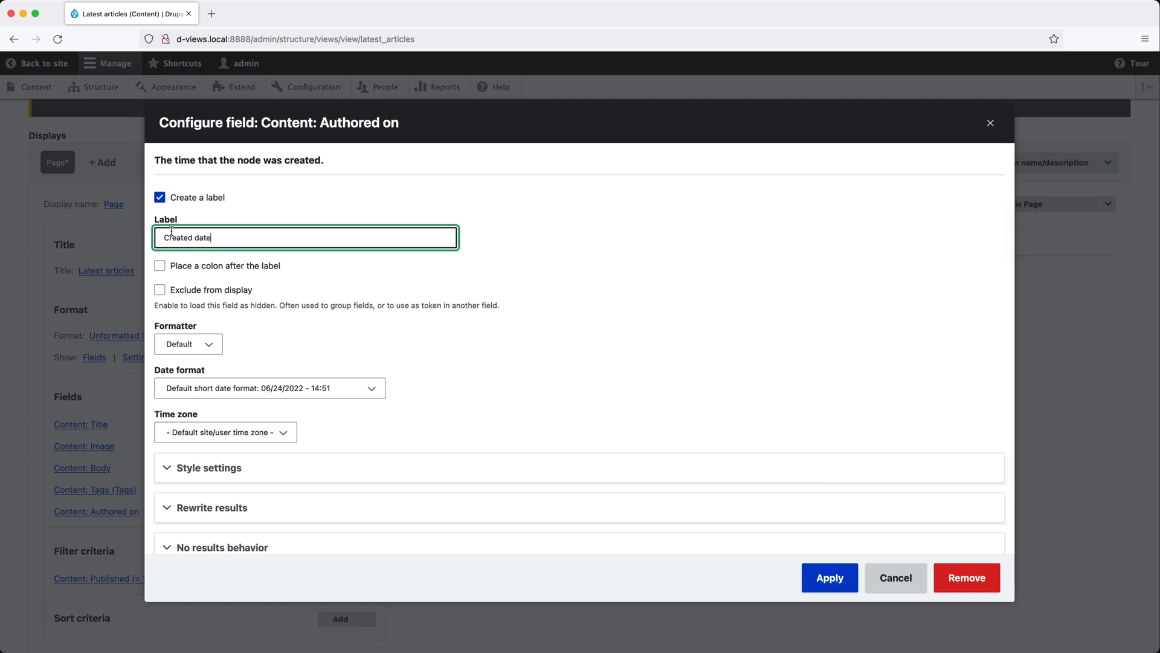
left_click(160, 265)
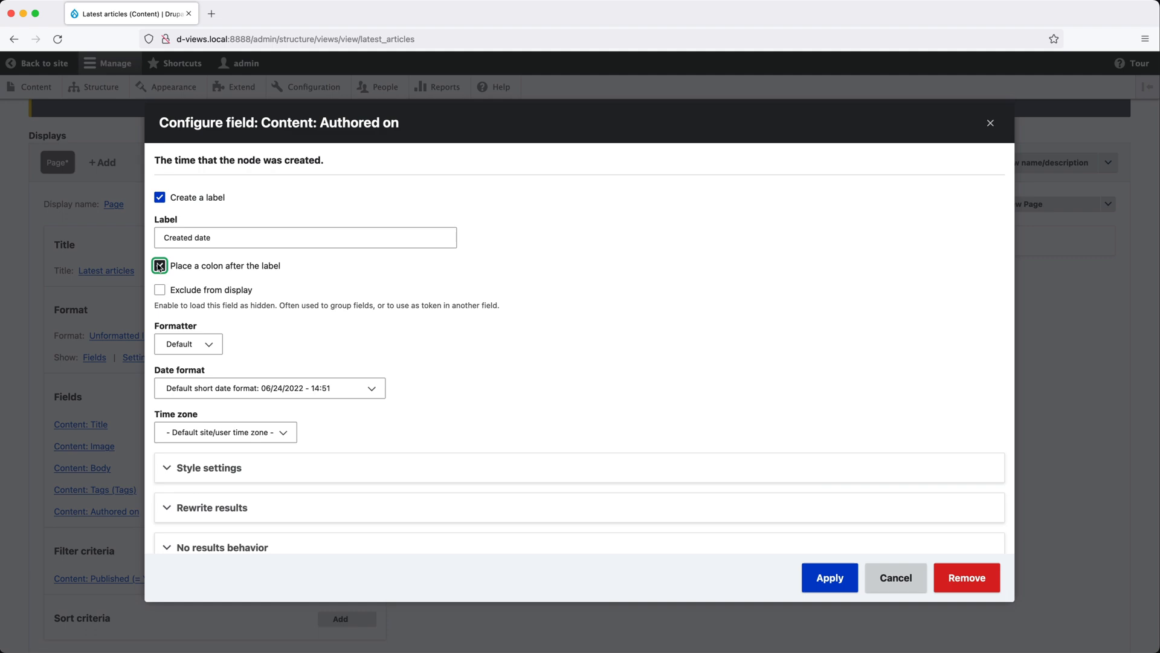
left_click(829, 578)
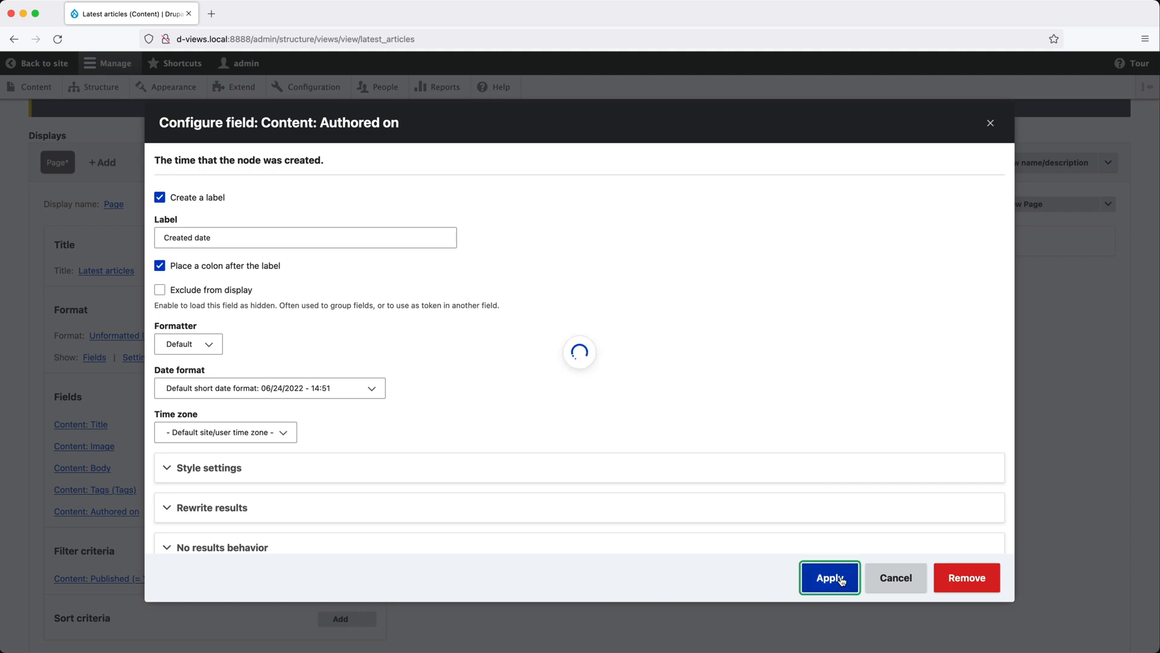
left_click(828, 578)
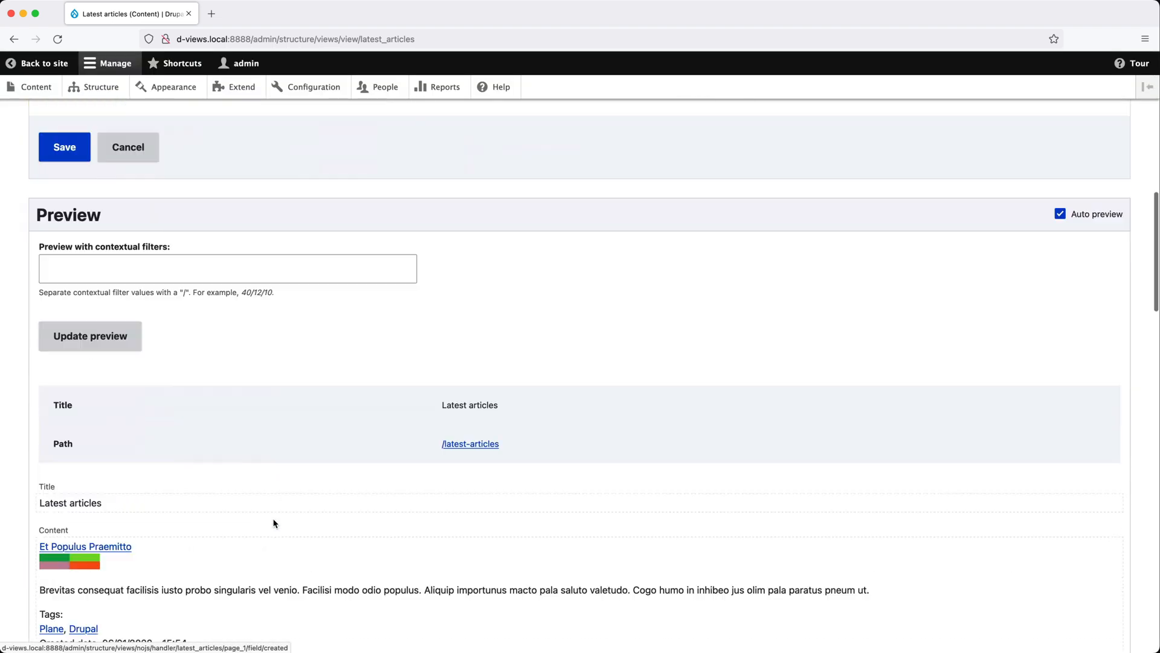
scroll("down", 3)
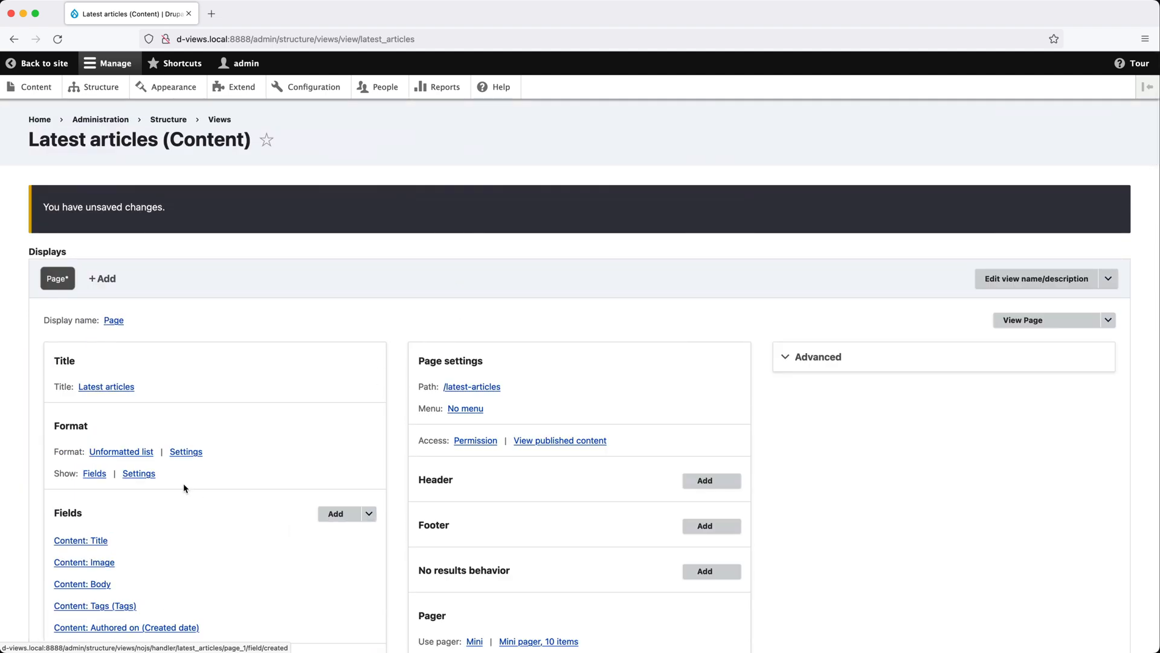
mouse_move(138, 473)
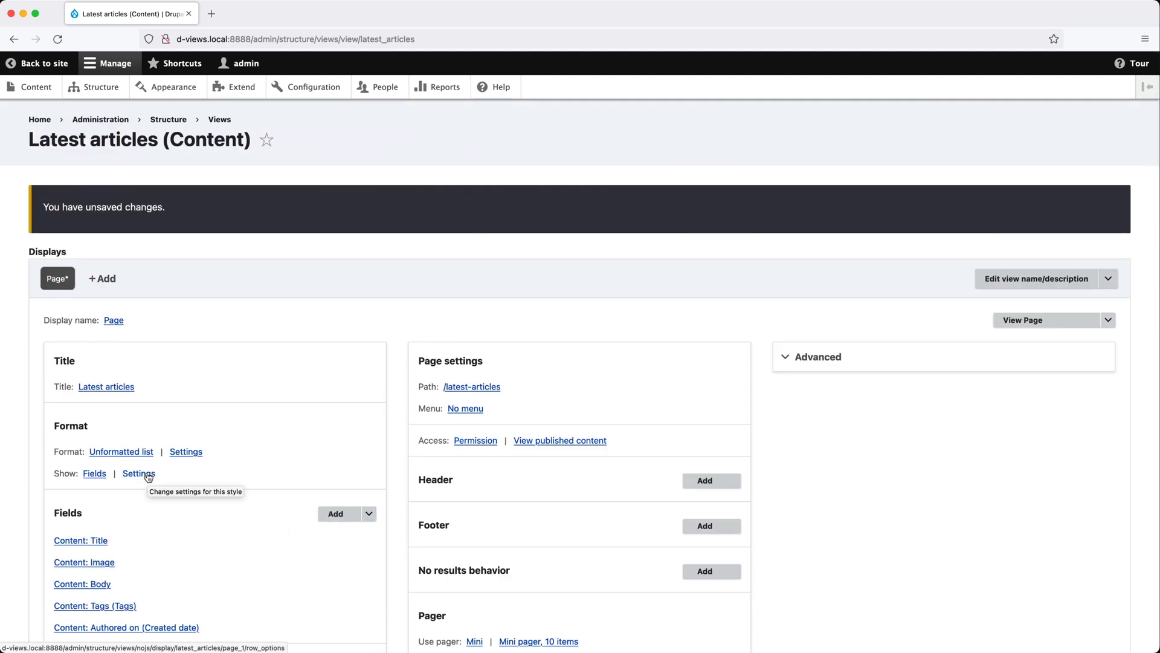
Make Tags an inline field in the row style settings, then check the preview
left_click(139, 472)
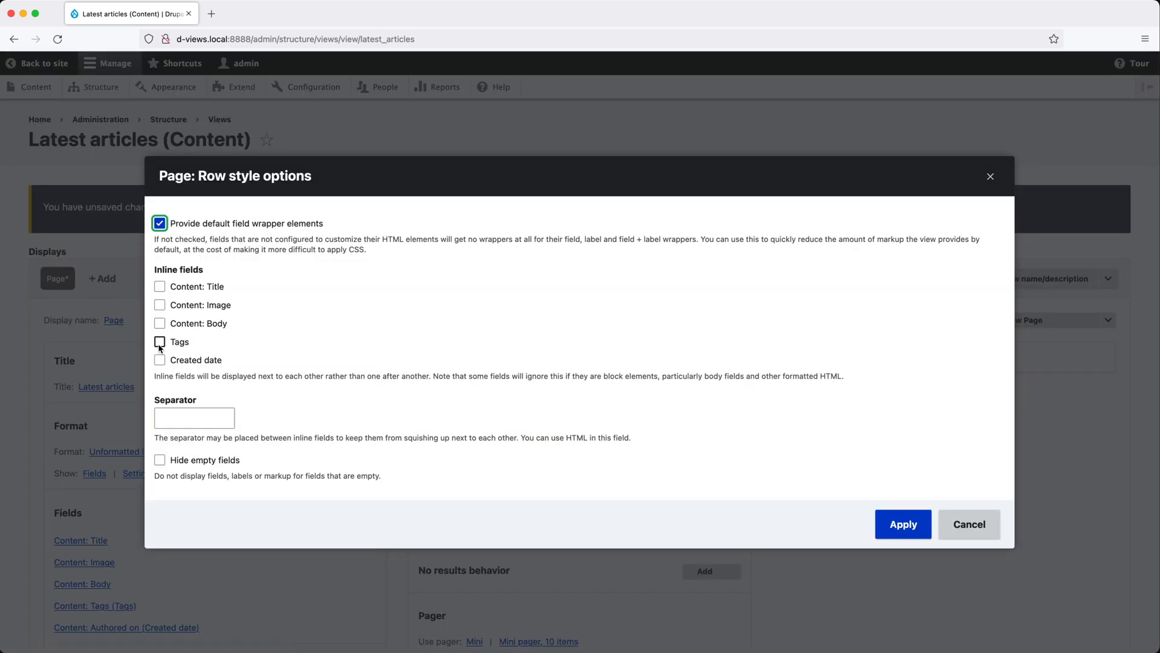
left_click(159, 341)
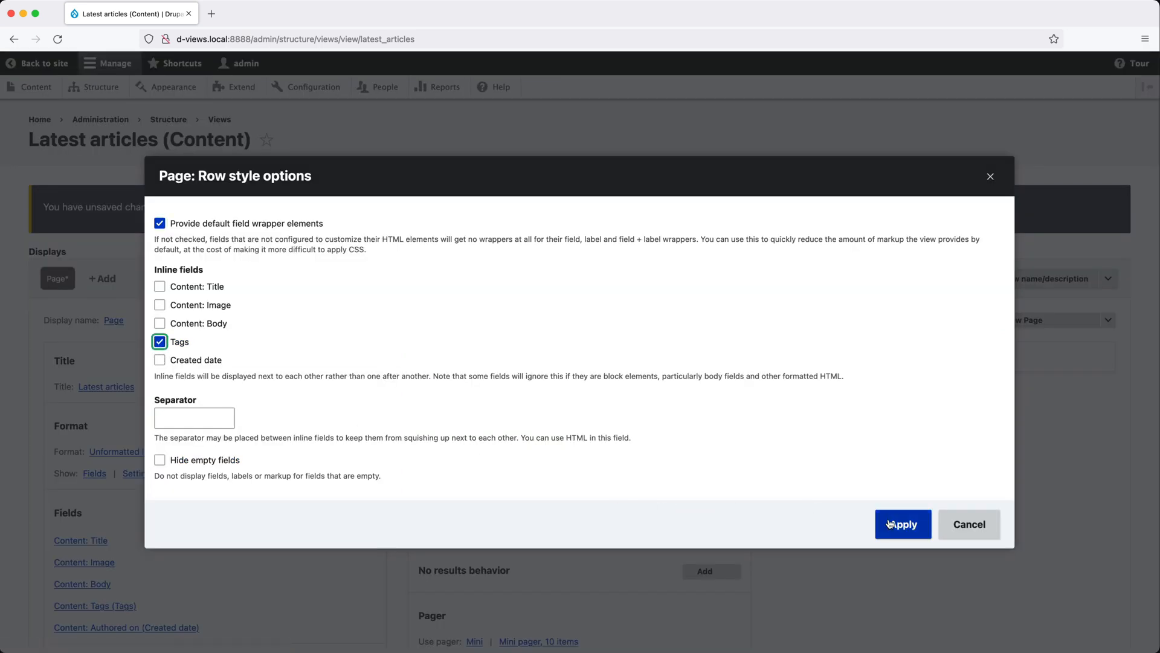
left_click(902, 524)
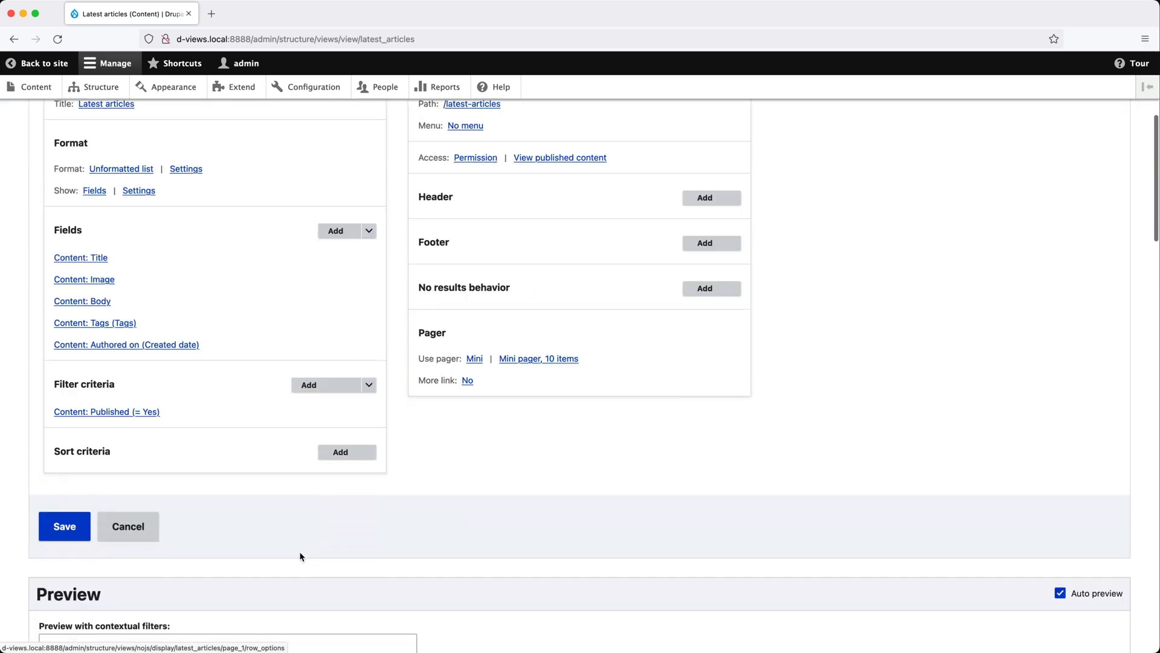
scroll("down", 3)
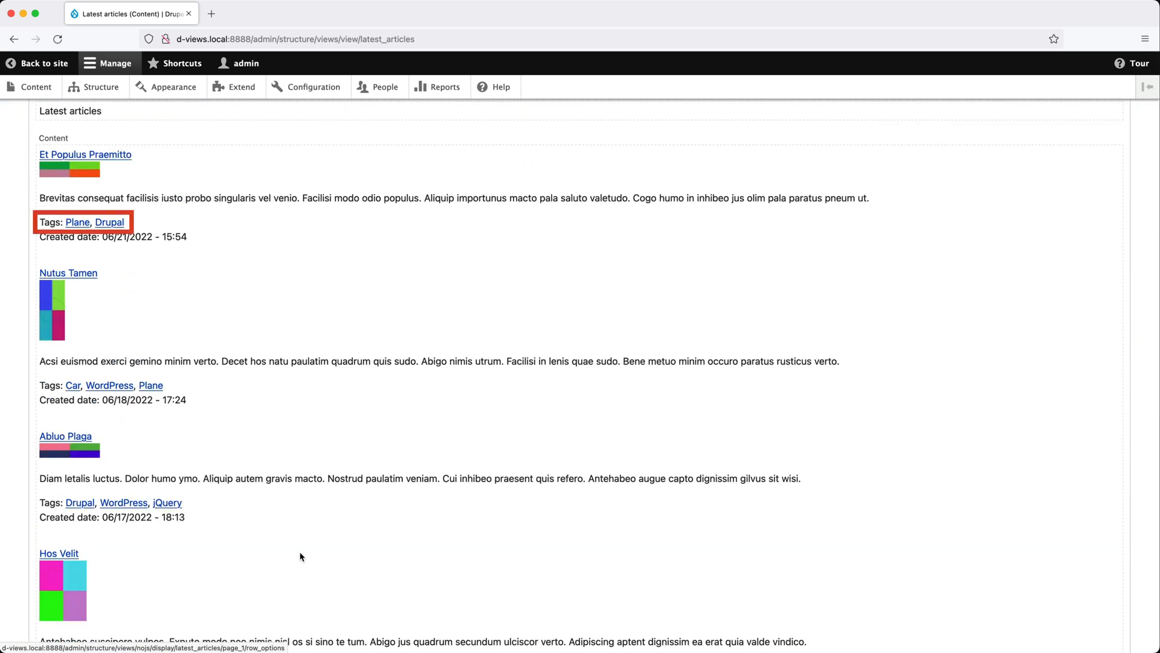